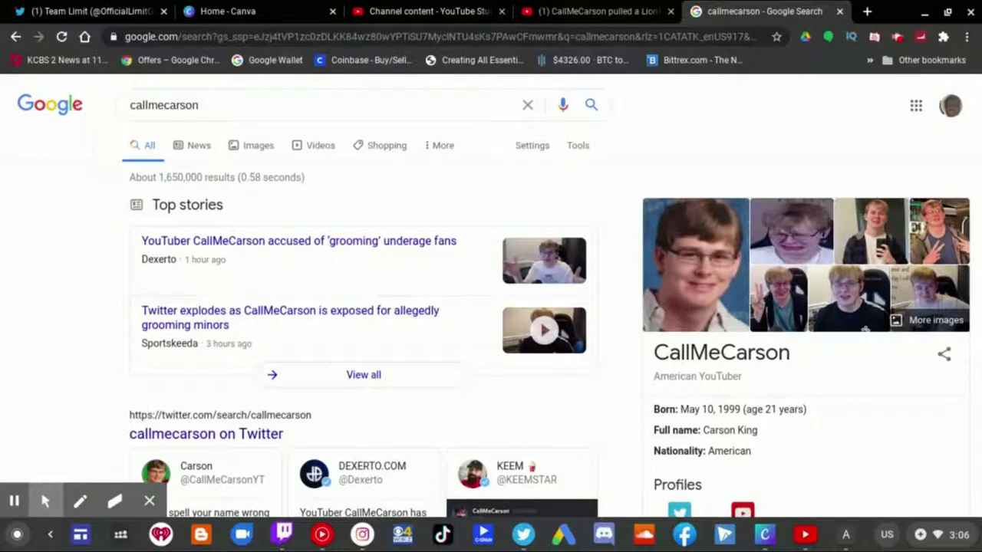
- Scroll the Google results for callmecarson down to the 'callmecarson on Twitter' carousel
{"action": "scroll", "scroll_direction": "down", "scroll_amount": 3}
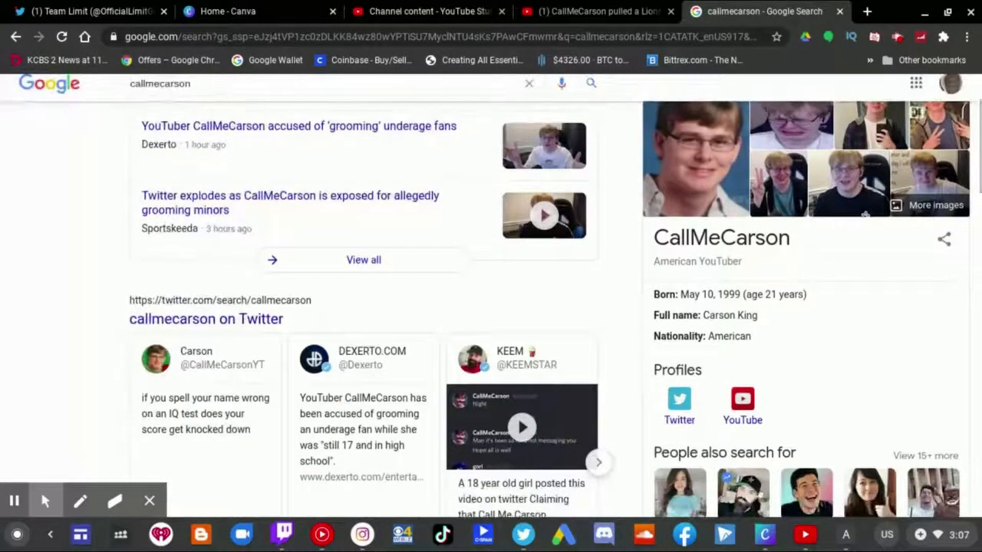
{"action": "scroll", "scroll_direction": "down", "scroll_amount": 3}
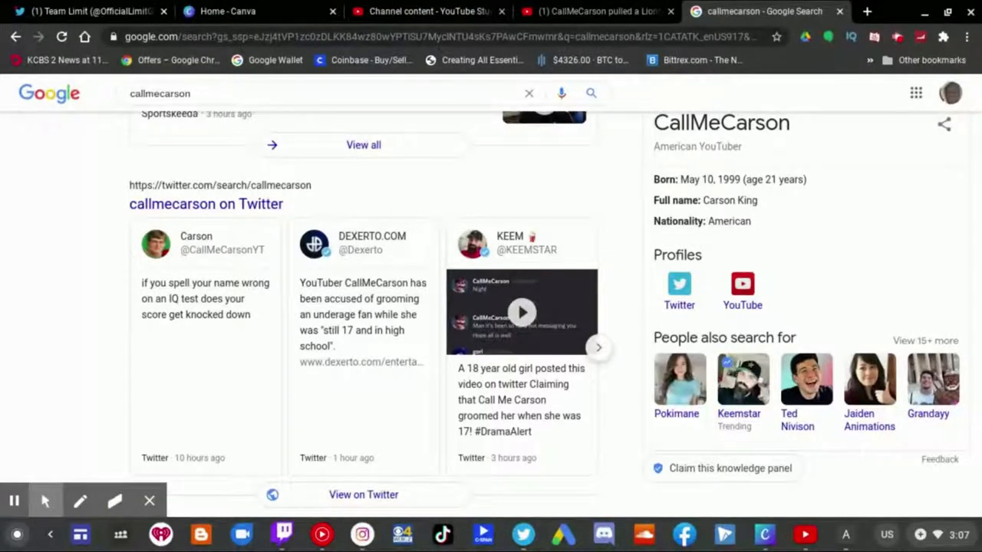
{"action": "mouse_move", "coordinate": [729, 274]}
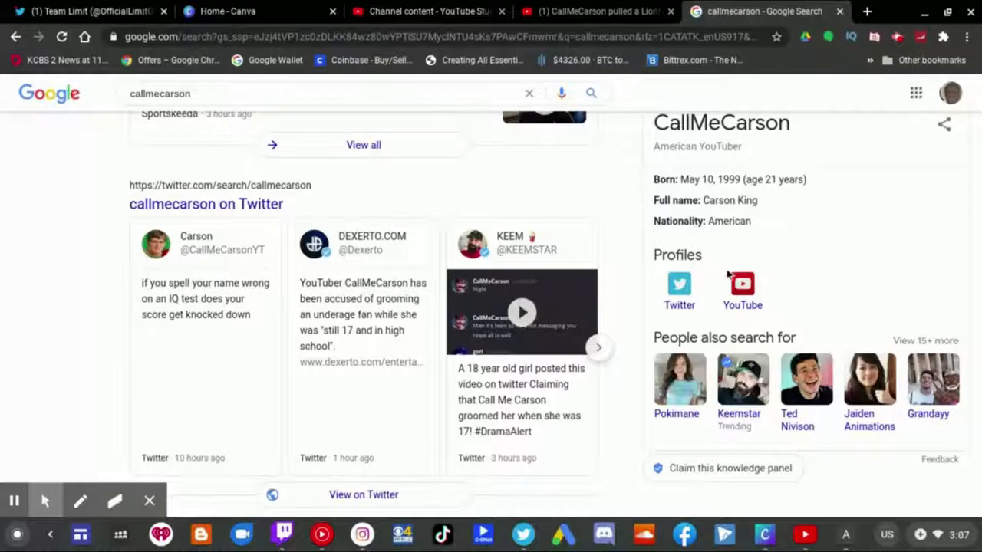
{"action": "mouse_move", "coordinate": [597, 352]}
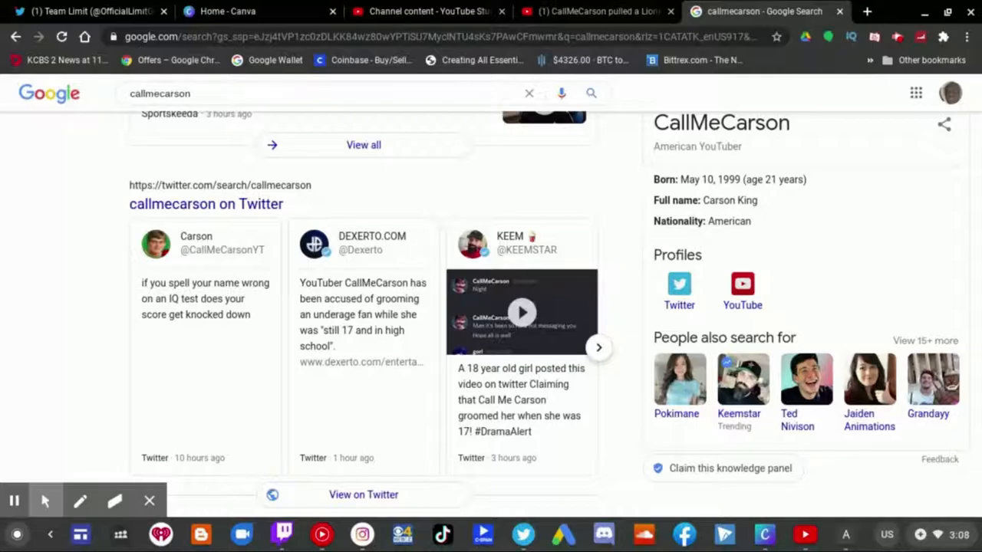
{"action": "left_click", "coordinate": [599, 347]}
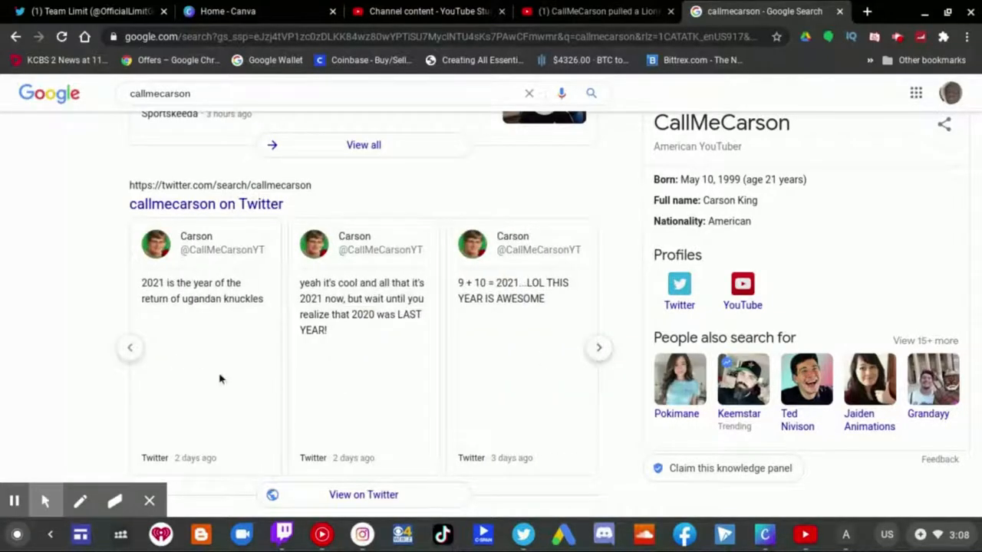
{"action": "left_click", "coordinate": [130, 347]}
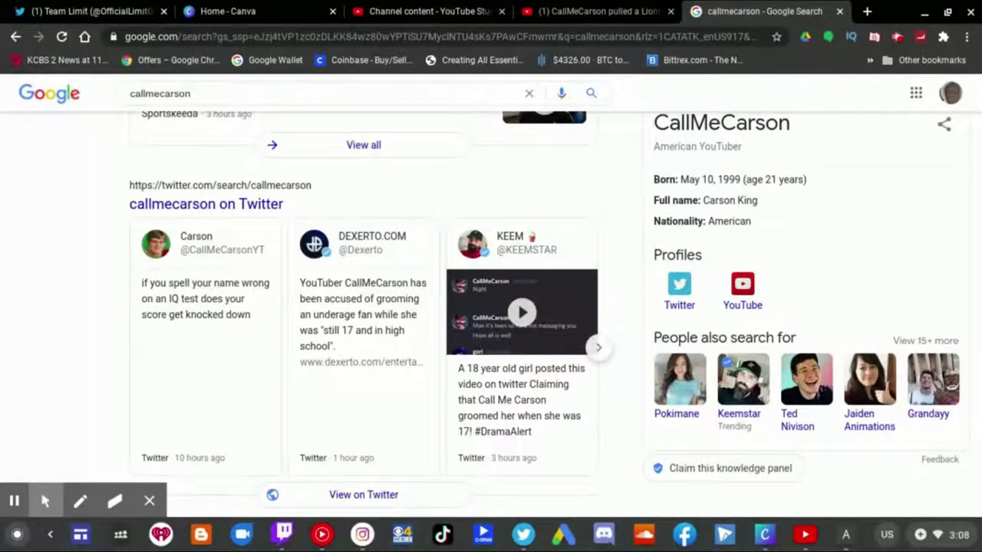
{"action": "mouse_move", "coordinate": [515, 241]}
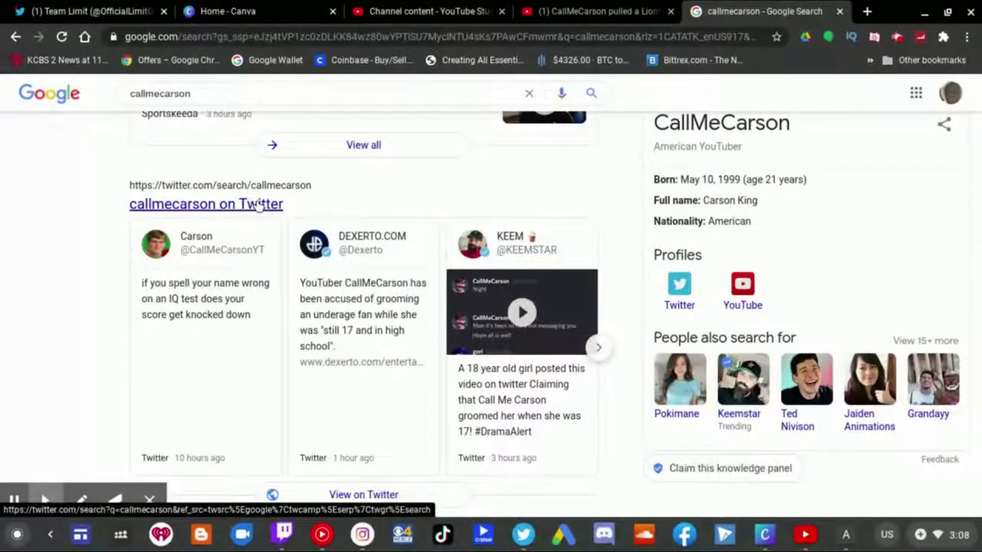
- Open Twitter's callmecarson search from Google and read the first Top tweets about the allegations
{"action": "left_click", "coordinate": [206, 204]}
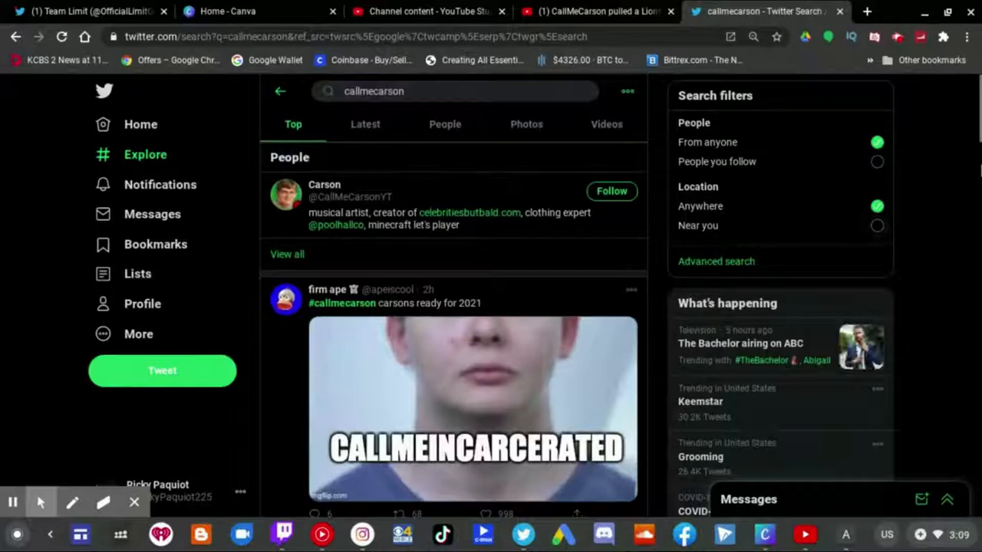
{"action": "scroll", "scroll_direction": "down", "scroll_amount": 3}
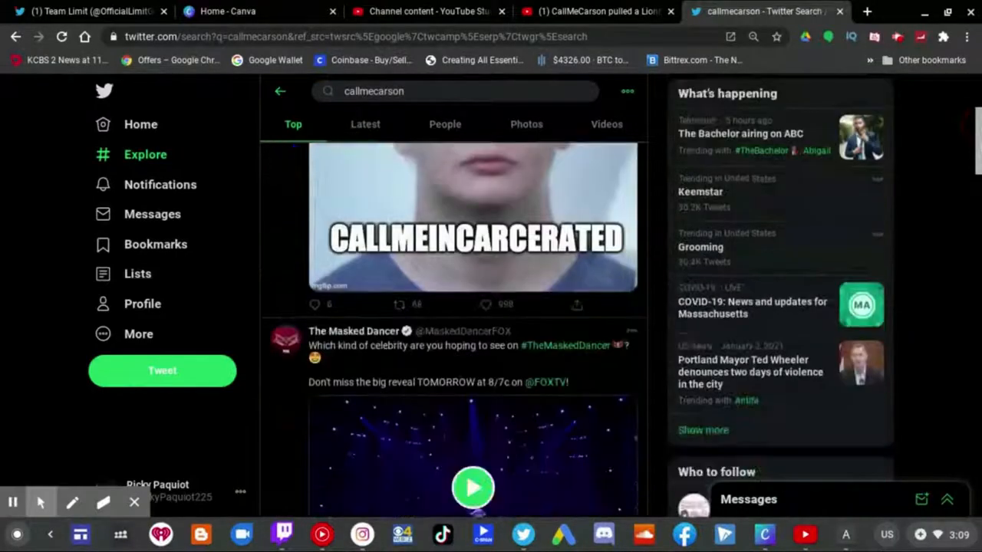
{"action": "scroll", "scroll_direction": "down", "scroll_amount": 3}
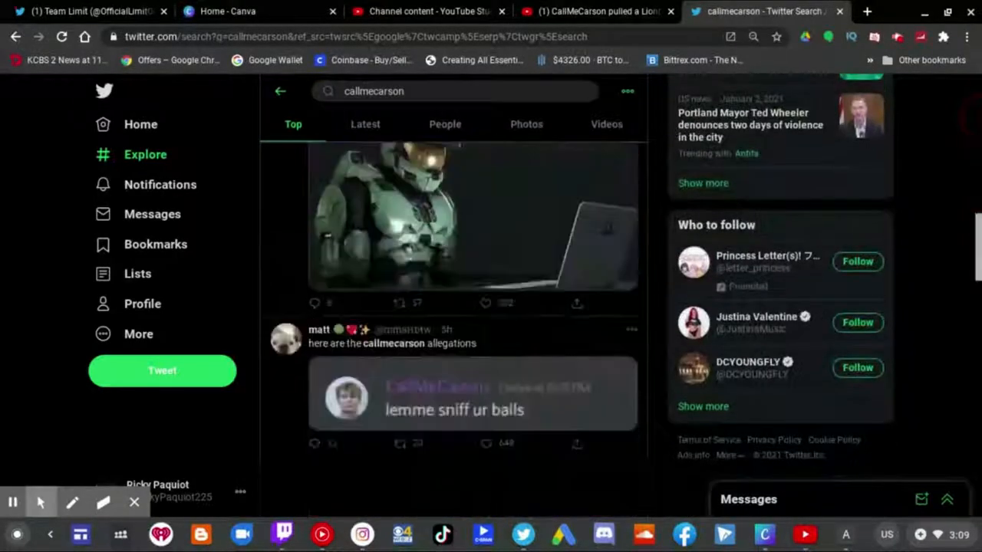
{"action": "scroll", "scroll_direction": "down", "scroll_amount": 3}
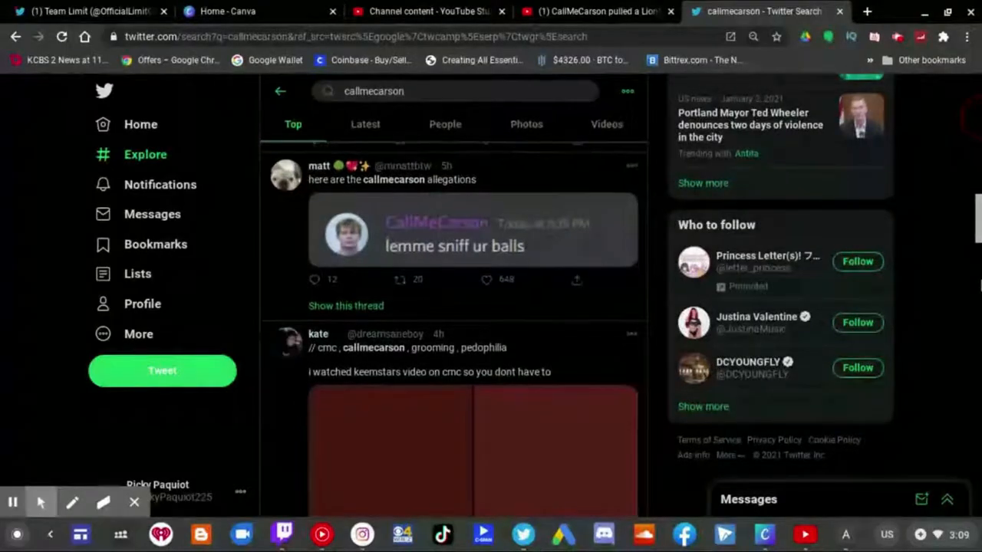
{"action": "scroll", "scroll_direction": "down", "scroll_amount": 3}
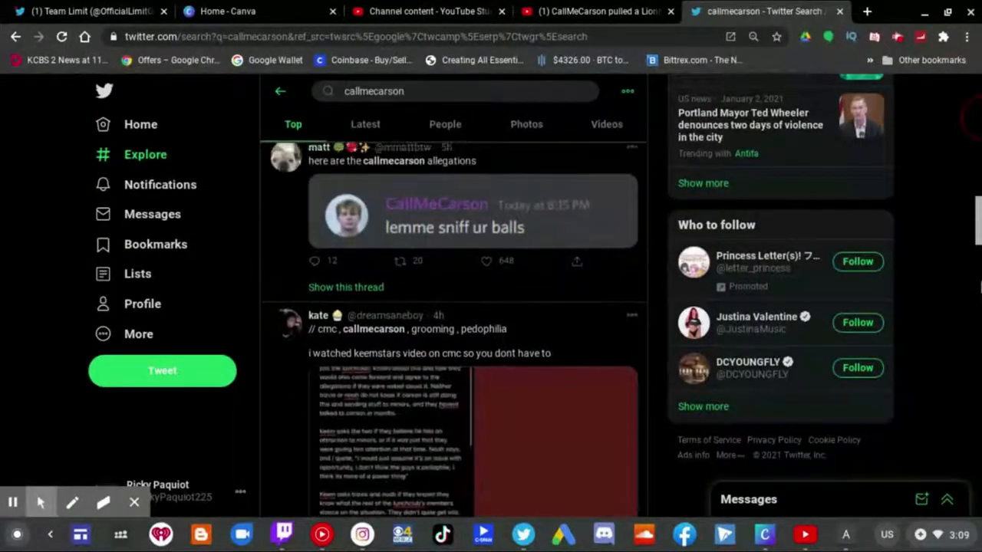
{"action": "scroll", "scroll_direction": "down", "scroll_amount": 3}
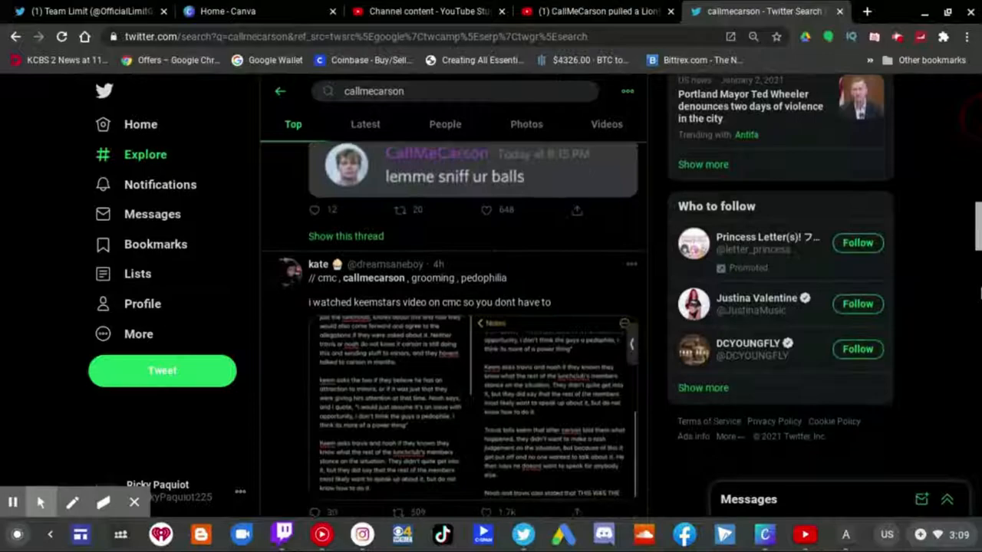
{"action": "scroll", "scroll_direction": "down", "scroll_amount": 3}
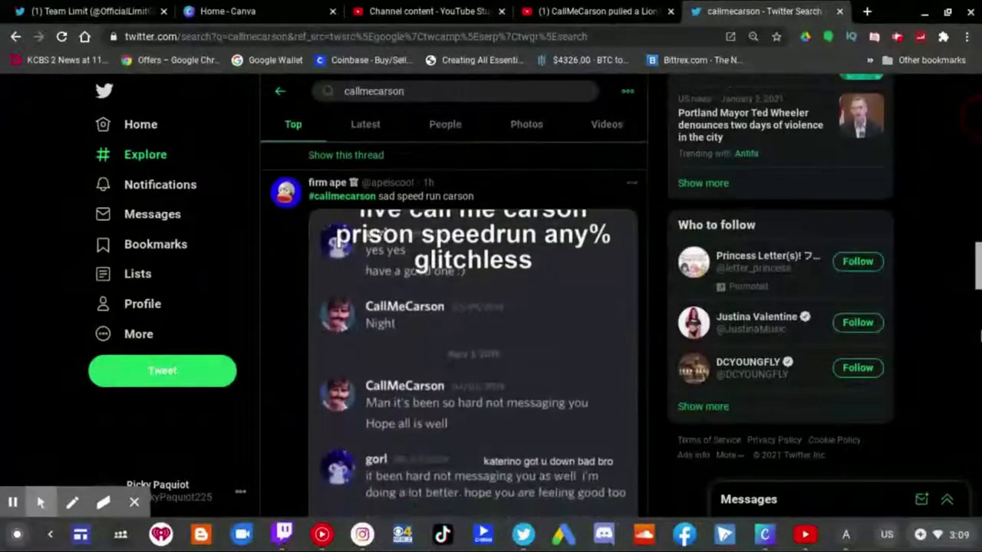
{"action": "scroll", "scroll_direction": "down", "scroll_amount": 3}
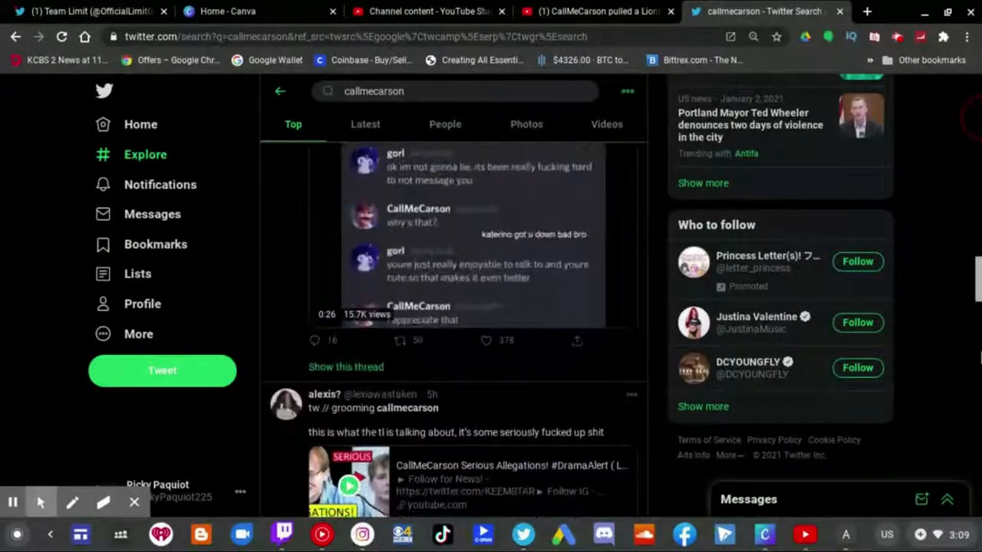
{"action": "scroll", "scroll_direction": "down", "scroll_amount": 3}
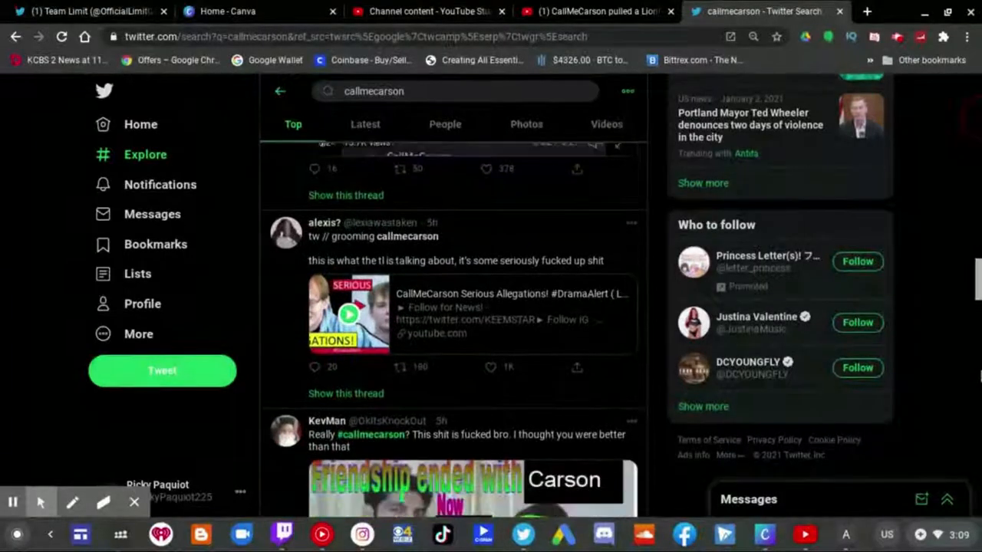
- Continue down the callmecarson Top results reading more tweets about the drama
{"action": "scroll", "scroll_direction": "down", "scroll_amount": 3}
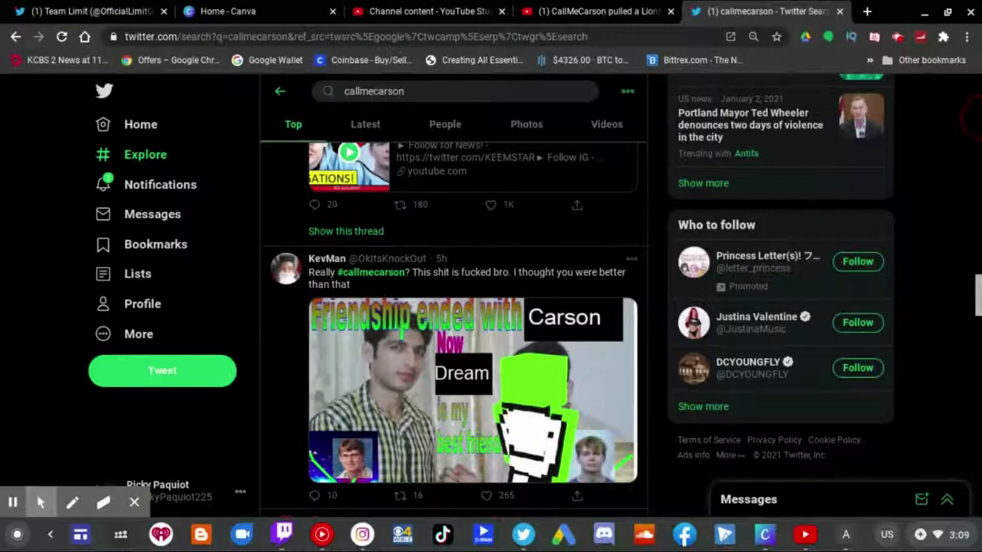
{"action": "scroll", "scroll_direction": "down", "scroll_amount": 3}
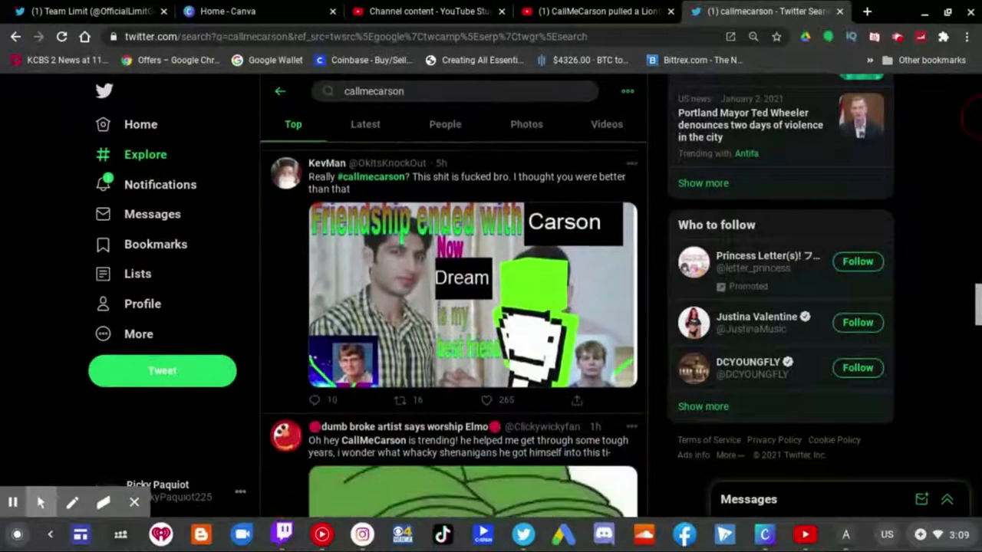
{"action": "scroll", "scroll_direction": "down", "scroll_amount": 3}
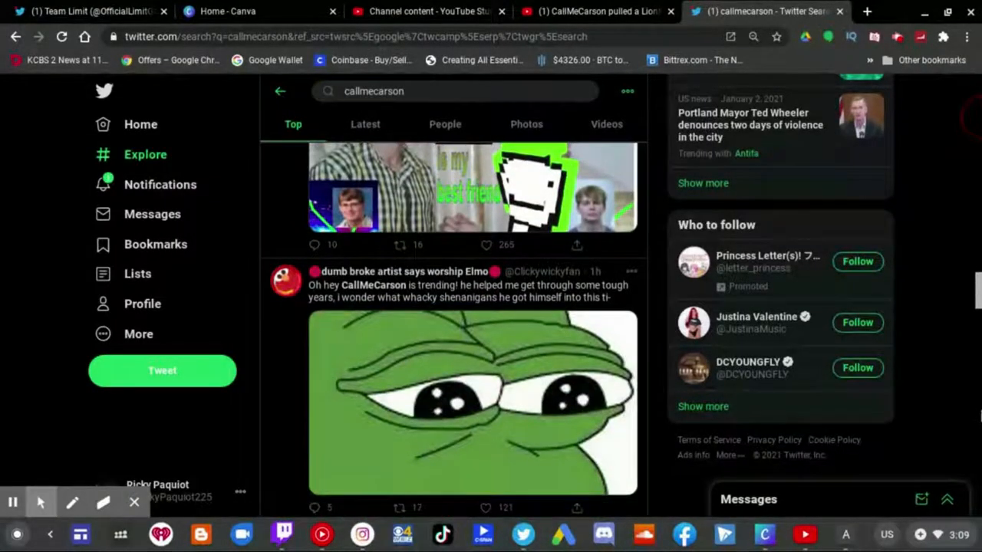
{"action": "scroll", "scroll_direction": "down", "scroll_amount": 3}
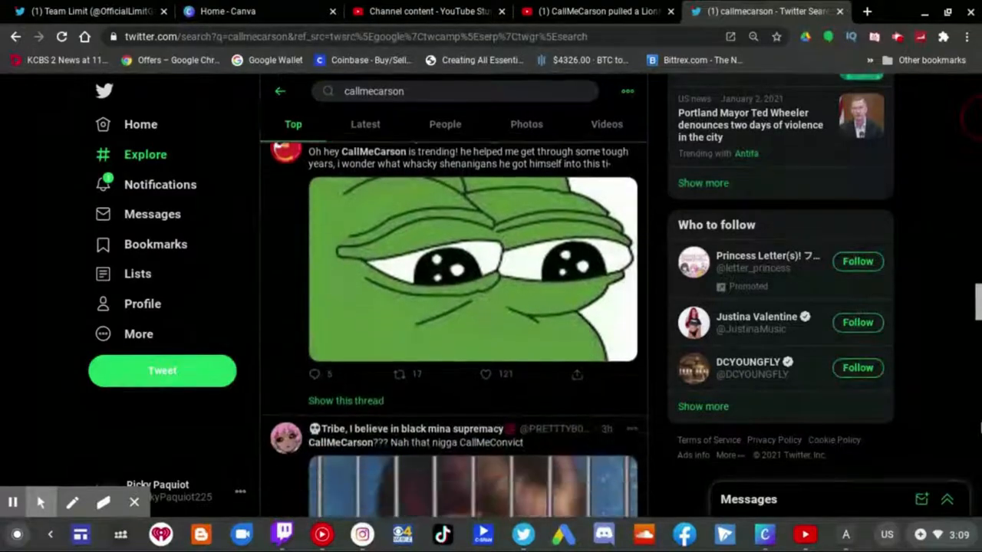
{"action": "scroll", "scroll_direction": "down", "scroll_amount": 3}
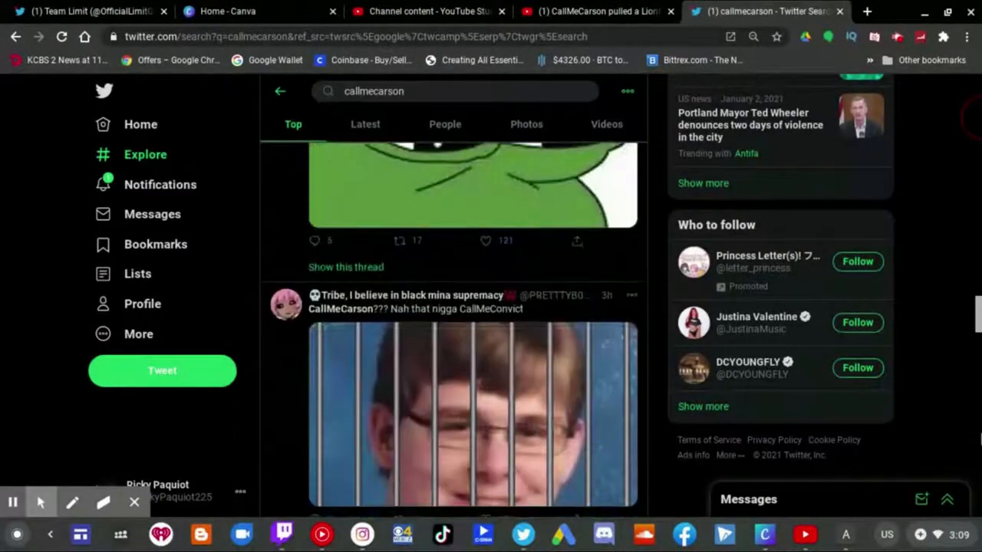
{"action": "scroll", "scroll_direction": "down", "scroll_amount": 3}
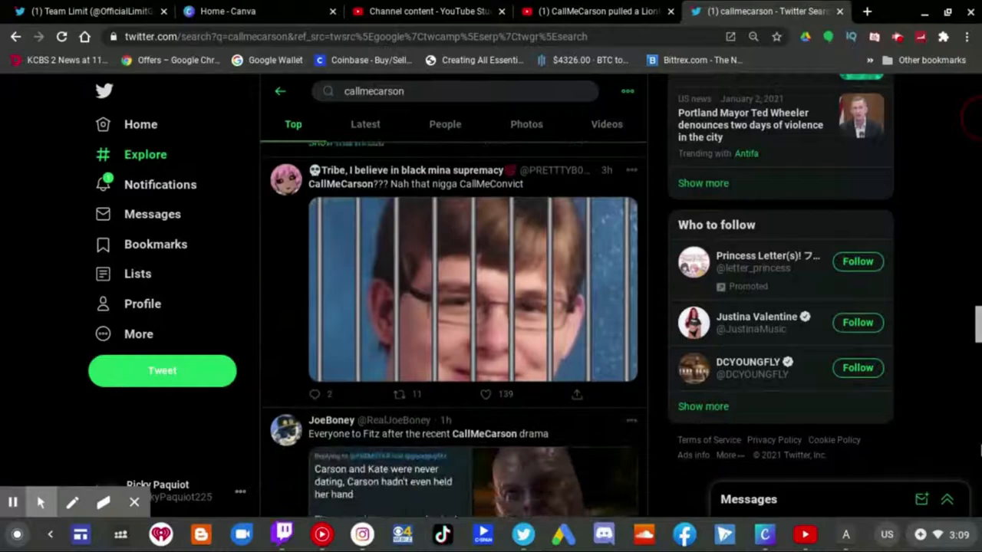
{"action": "scroll", "scroll_direction": "down", "scroll_amount": 3}
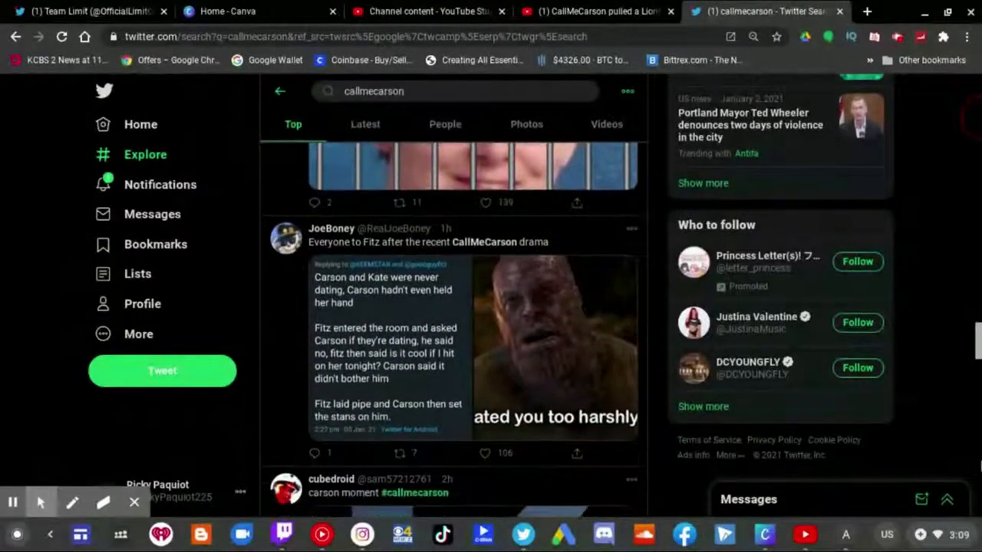
- Read further down the callmecarson results past the meme and server mod response tweets
{"action": "scroll", "scroll_direction": "down", "scroll_amount": 3}
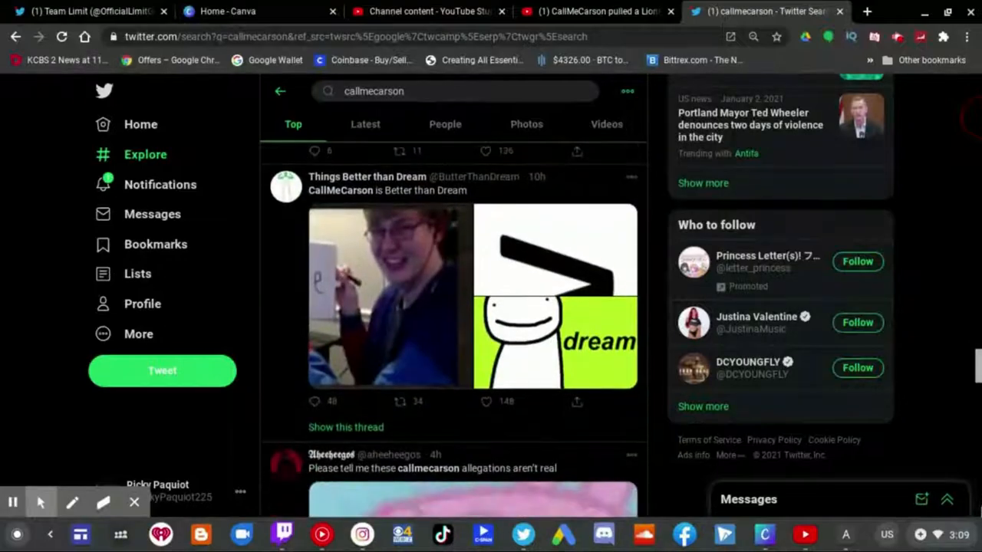
{"action": "scroll", "scroll_direction": "down", "scroll_amount": 3}
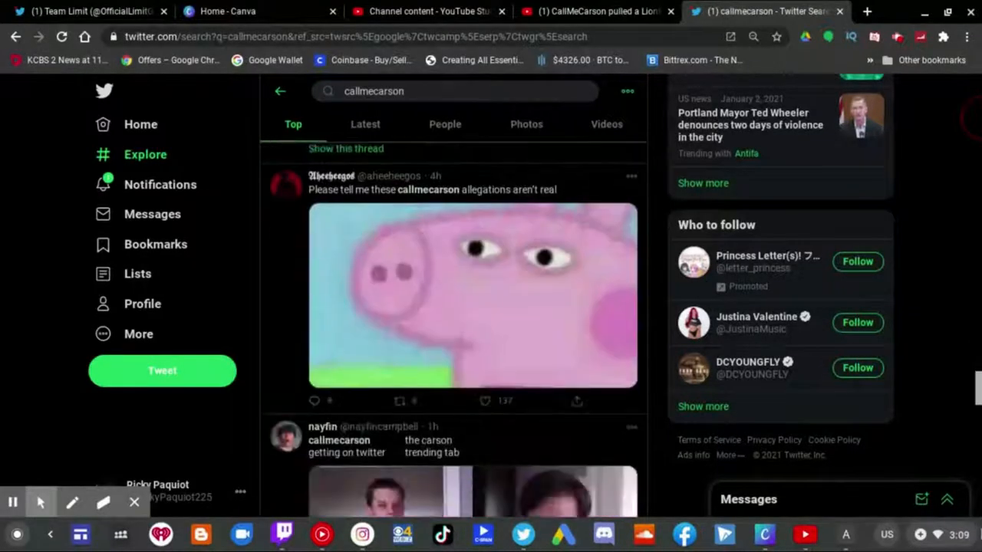
{"action": "scroll", "scroll_direction": "down", "scroll_amount": 3}
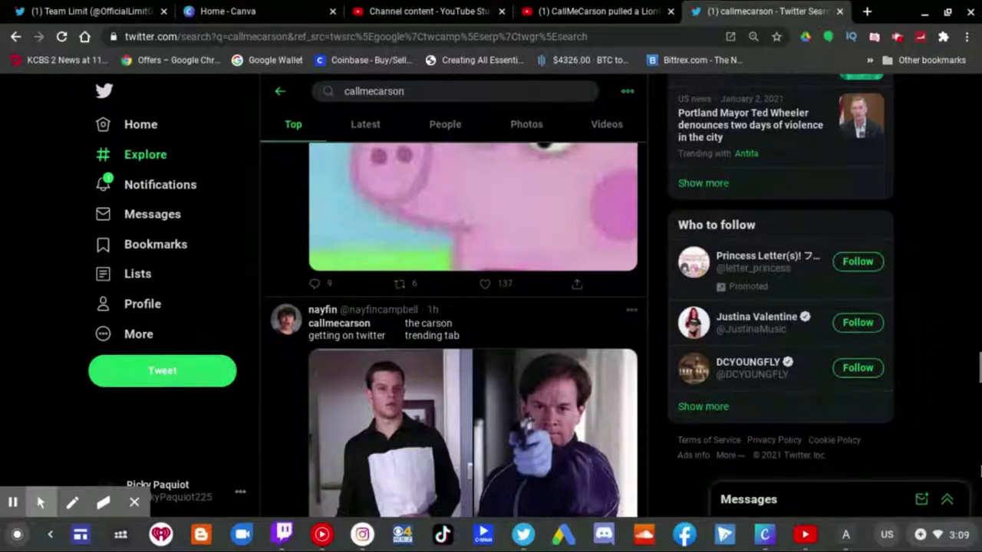
{"action": "scroll", "scroll_direction": "down", "scroll_amount": 3}
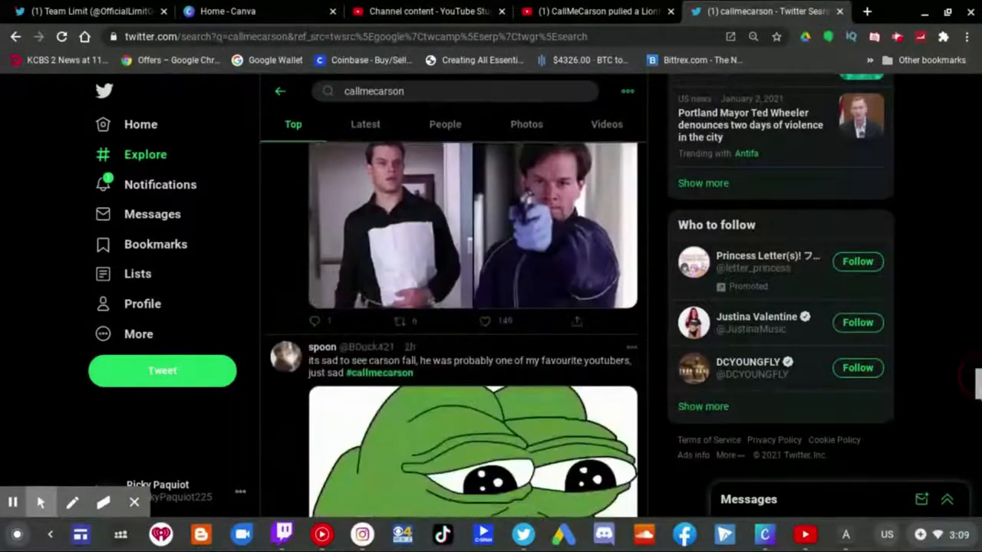
{"action": "scroll", "scroll_direction": "down", "scroll_amount": 3}
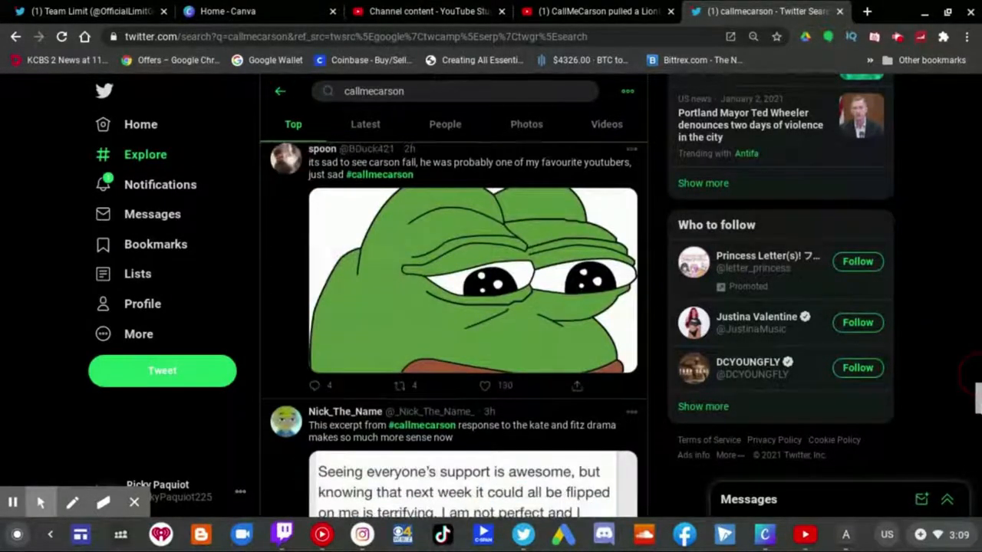
{"action": "scroll", "scroll_direction": "down", "scroll_amount": 3}
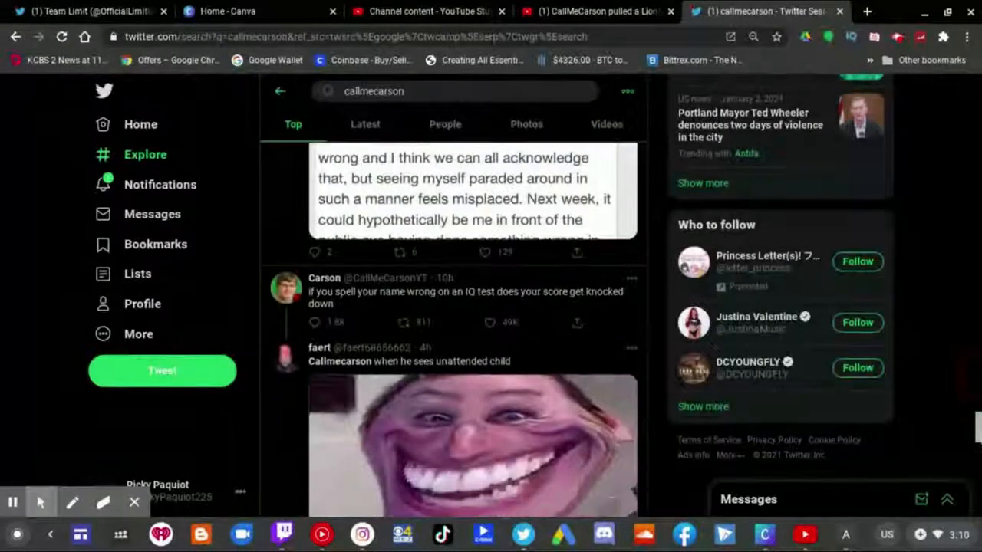
{"action": "scroll", "scroll_direction": "down", "scroll_amount": 3}
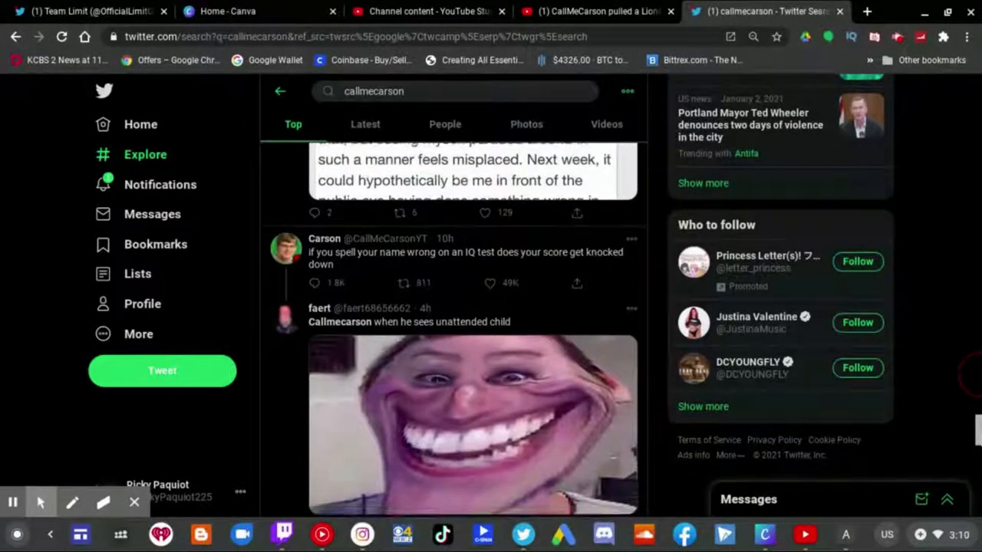
{"action": "scroll", "scroll_direction": "down", "scroll_amount": 3}
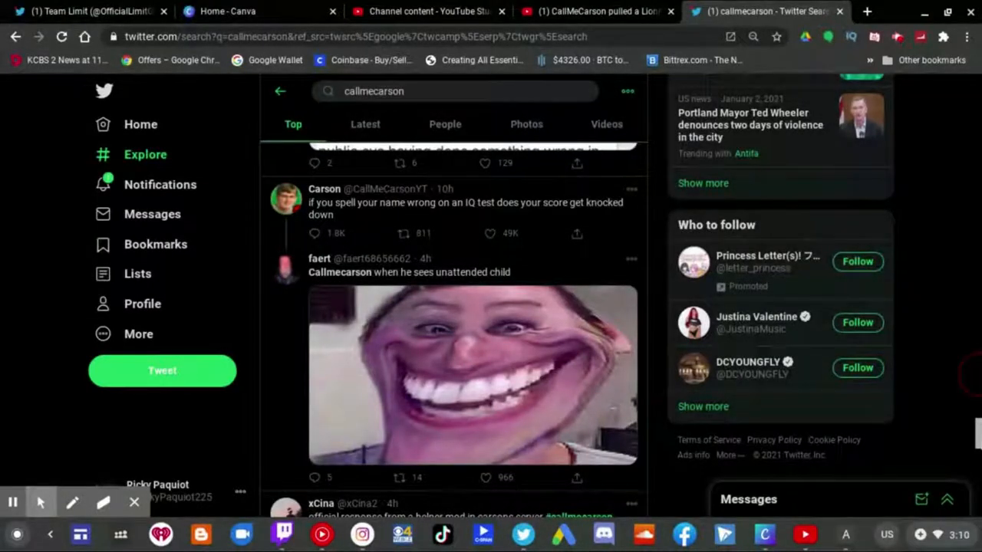
- Continue to the tweets about Carson's follower count and his explanation video
{"action": "scroll", "scroll_direction": "down", "scroll_amount": 3}
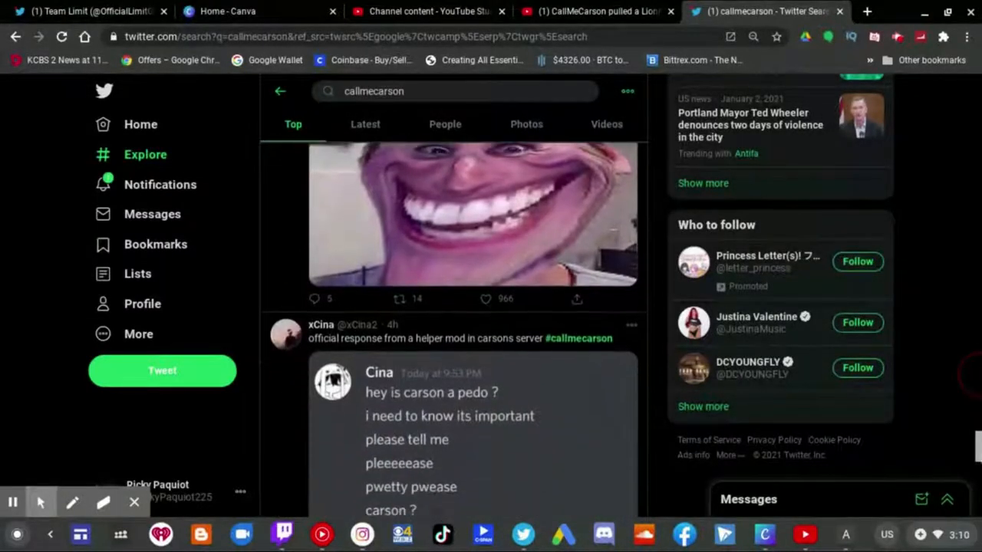
{"action": "scroll", "scroll_direction": "down", "scroll_amount": 3}
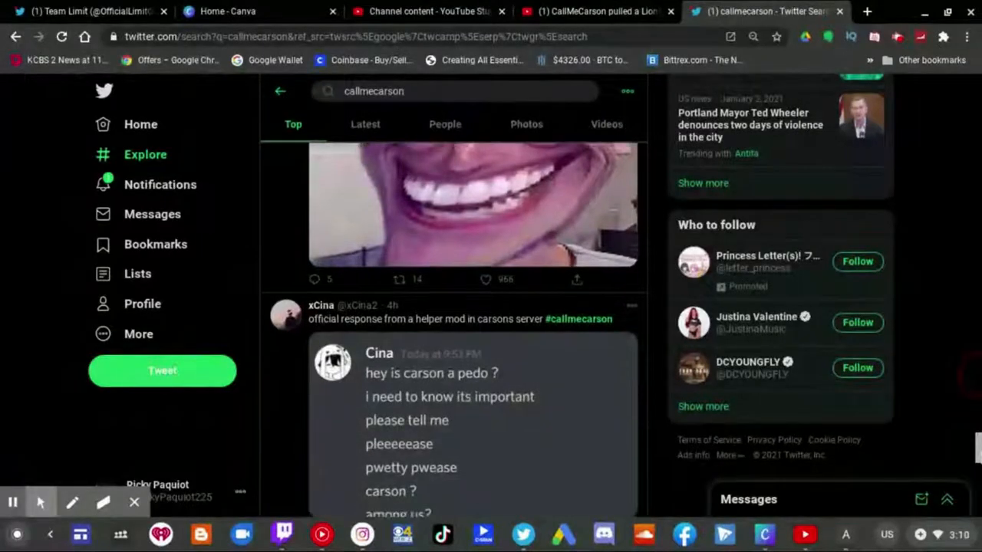
{"action": "scroll", "scroll_direction": "down", "scroll_amount": 3}
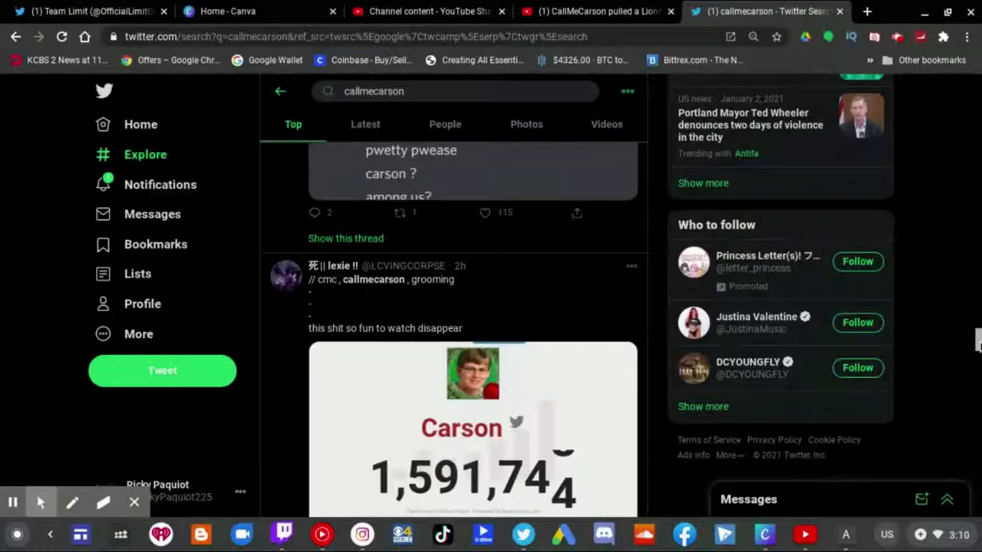
{"action": "scroll", "scroll_direction": "down", "scroll_amount": 3}
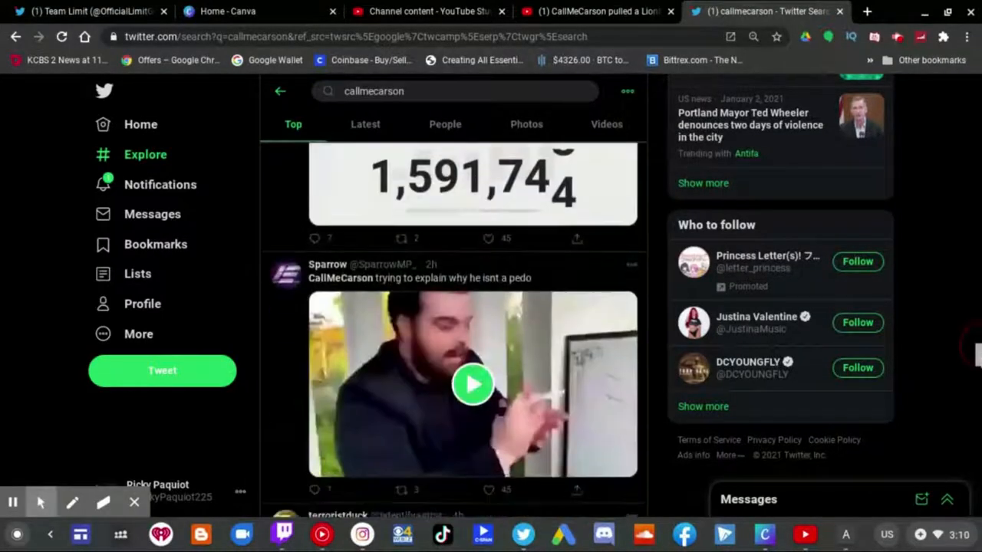
{"action": "scroll", "scroll_direction": "down", "scroll_amount": 3}
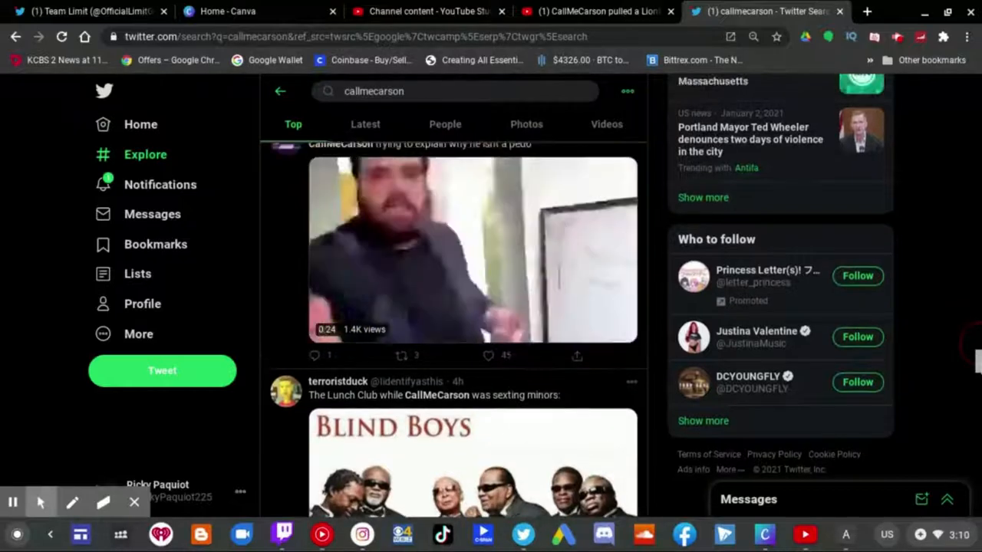
{"action": "scroll", "scroll_direction": "down", "scroll_amount": 3}
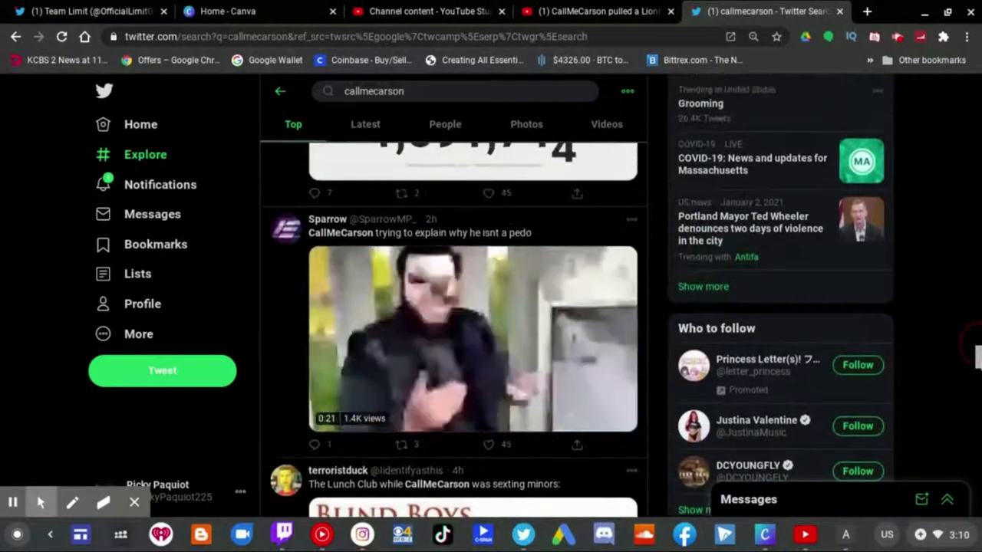
{"action": "scroll", "scroll_direction": "down", "scroll_amount": 3}
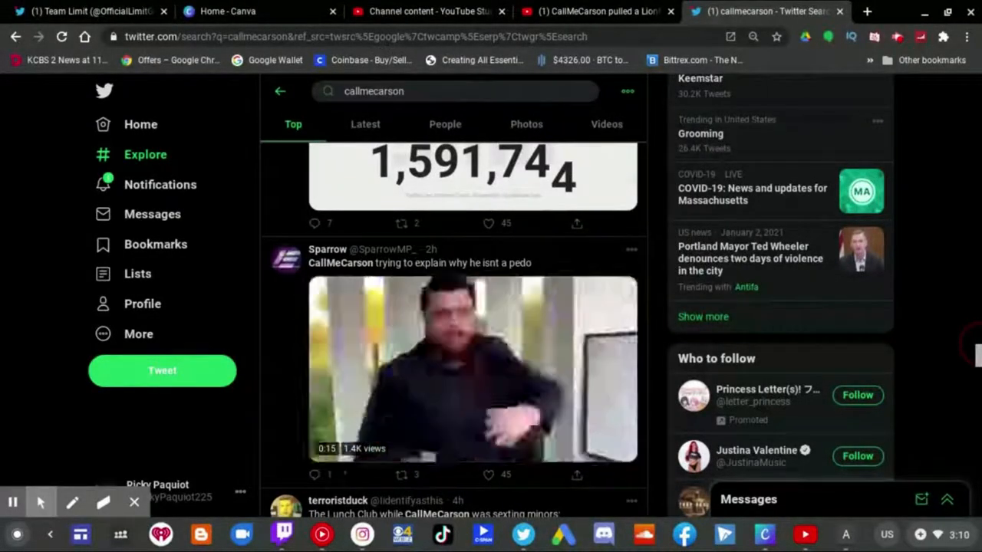
{"action": "scroll", "scroll_direction": "down", "scroll_amount": 3}
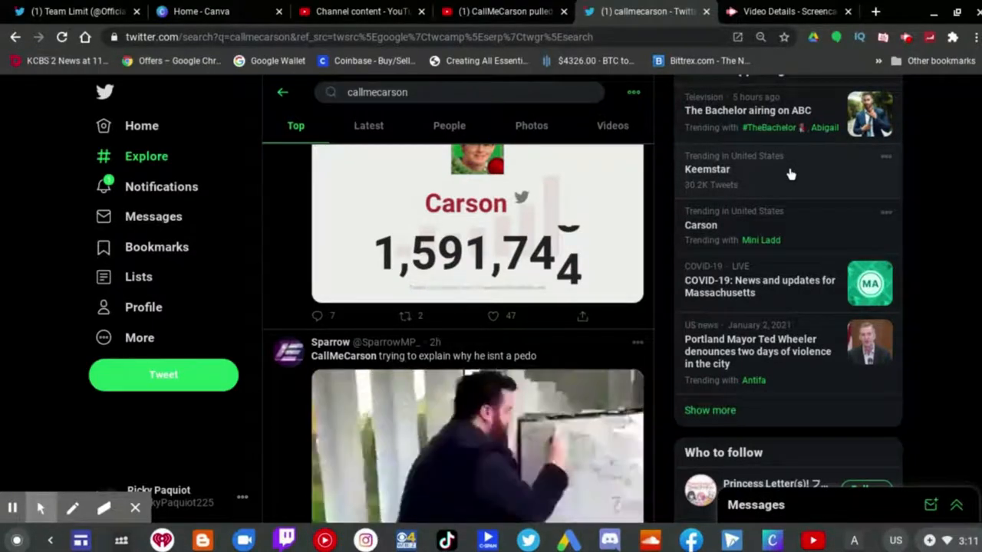
- Open the trending Keemstar topic and scroll its search results to the People section
{"action": "left_click", "coordinate": [706, 169]}
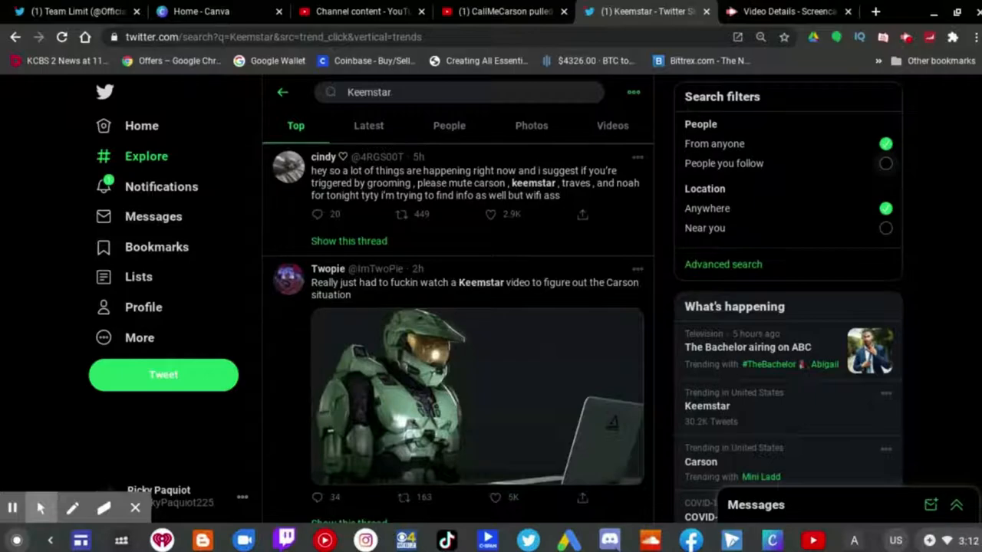
{"action": "scroll", "scroll_direction": "down", "scroll_amount": 3}
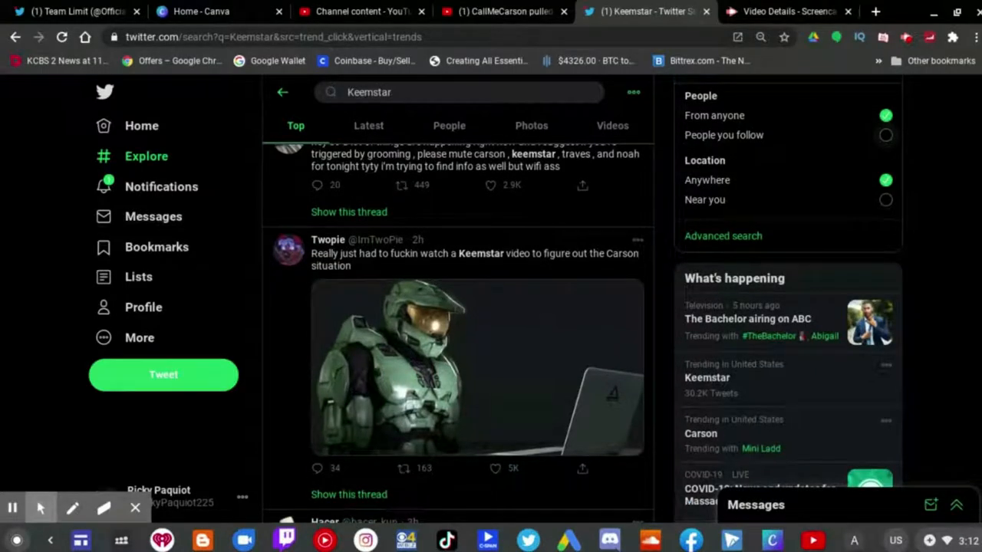
{"action": "scroll", "scroll_direction": "down", "scroll_amount": 3}
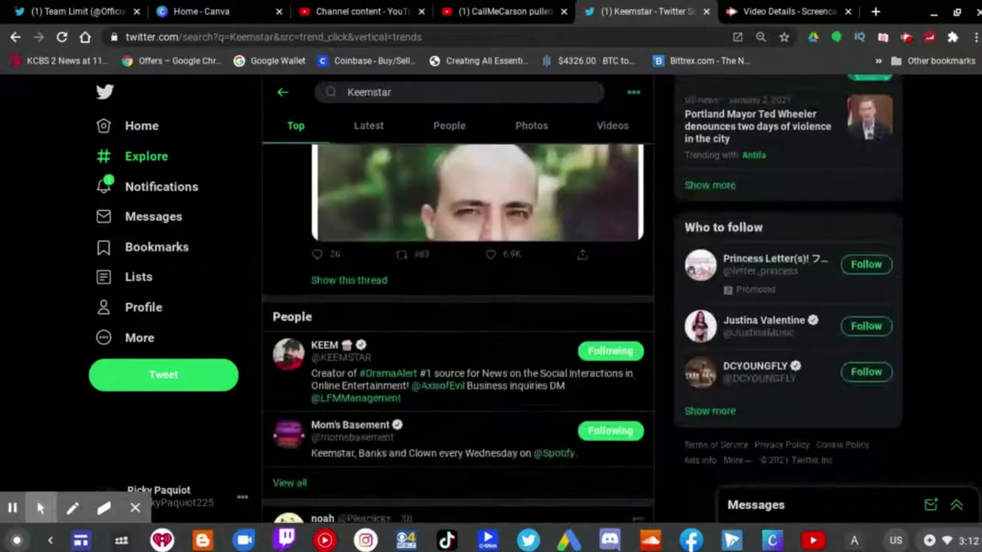
{"action": "scroll", "scroll_direction": "down", "scroll_amount": 3}
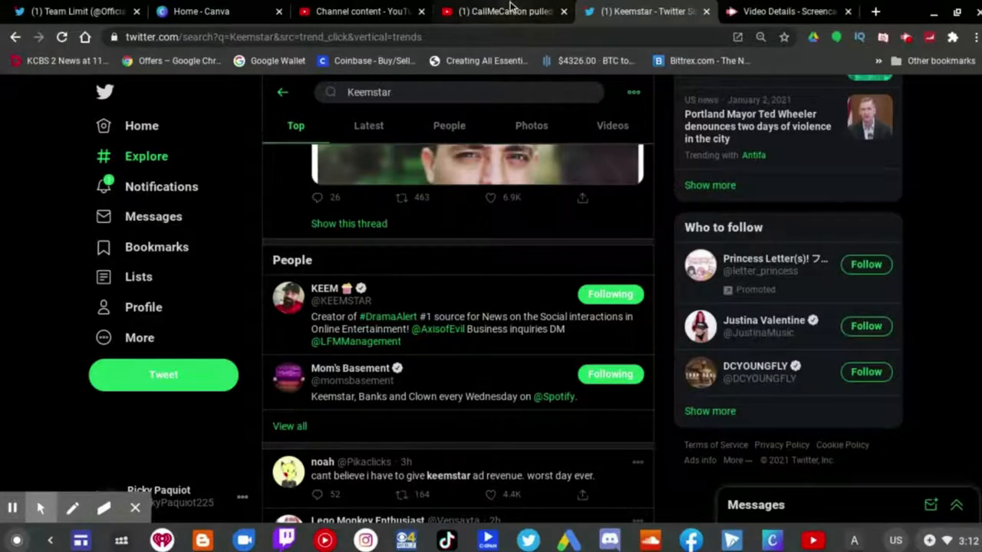
- Briefly check the CallMeCarson YouTube stream tab, then return to the Keemstar results
{"action": "left_click", "coordinate": [503, 11]}
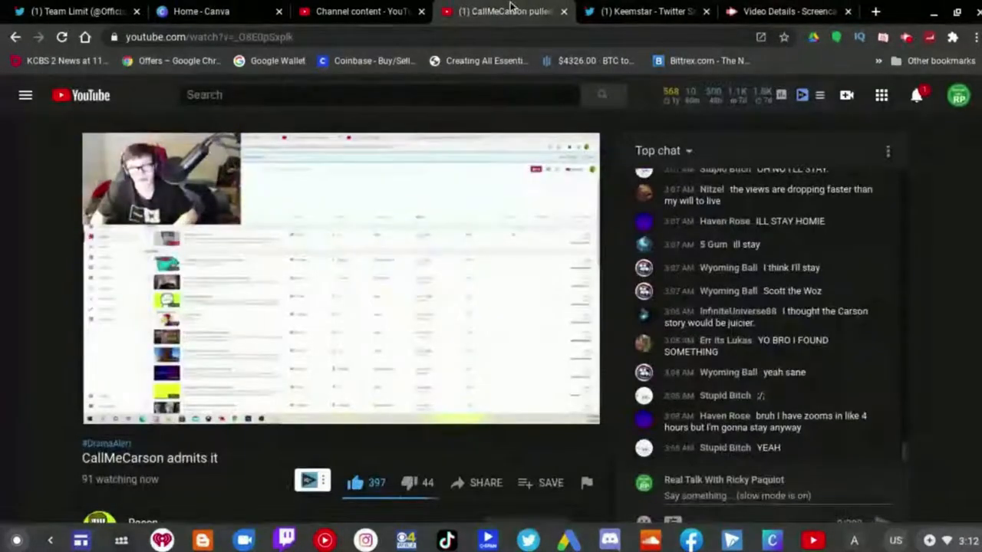
{"action": "mouse_move", "coordinate": [644, 10]}
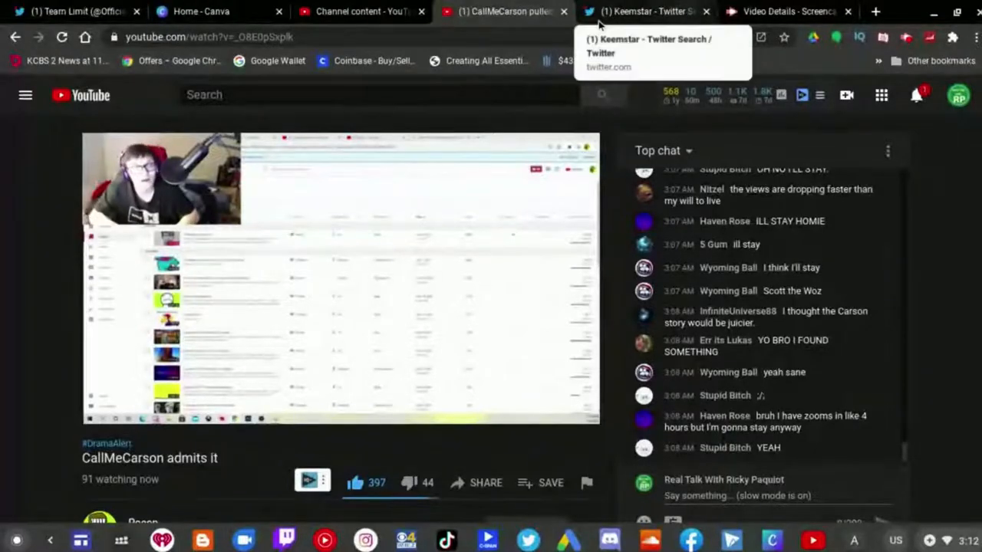
{"action": "left_click", "coordinate": [646, 11]}
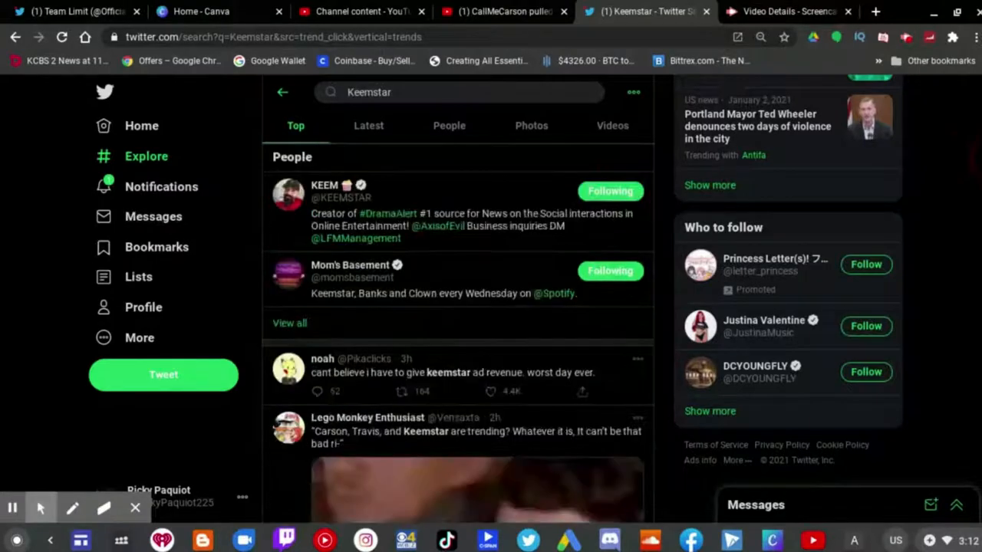
- Scroll past the People section to Keemstar's tweets about Carson with chat screenshots and the grooming video
{"action": "scroll", "scroll_direction": "down", "scroll_amount": 3}
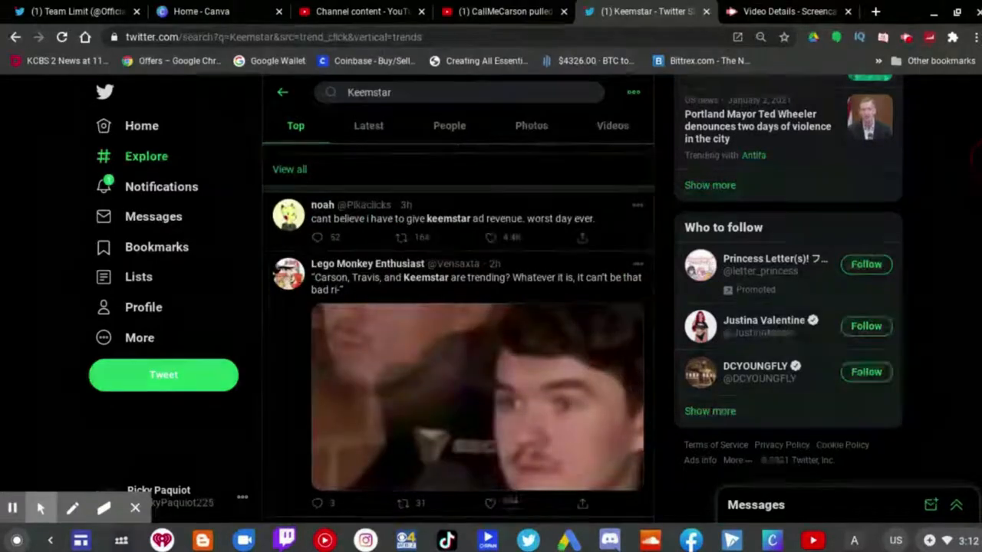
{"action": "scroll", "scroll_direction": "down", "scroll_amount": 3}
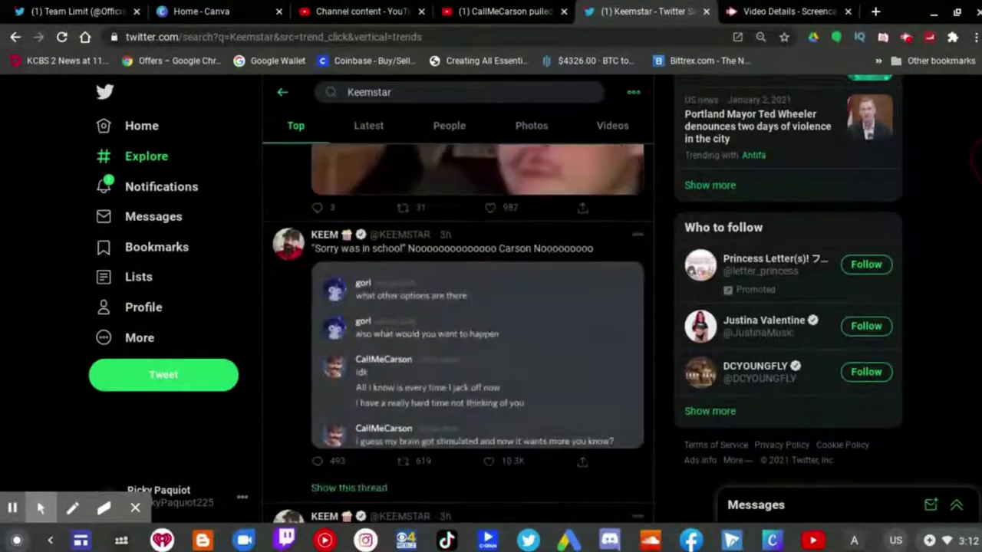
{"action": "scroll", "scroll_direction": "down", "scroll_amount": 3}
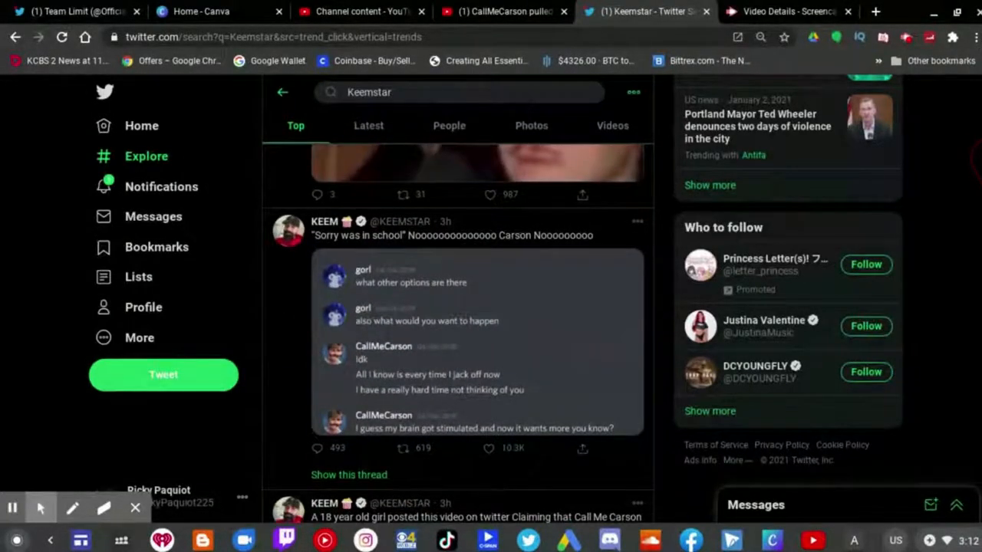
{"action": "scroll", "scroll_direction": "down", "scroll_amount": 3}
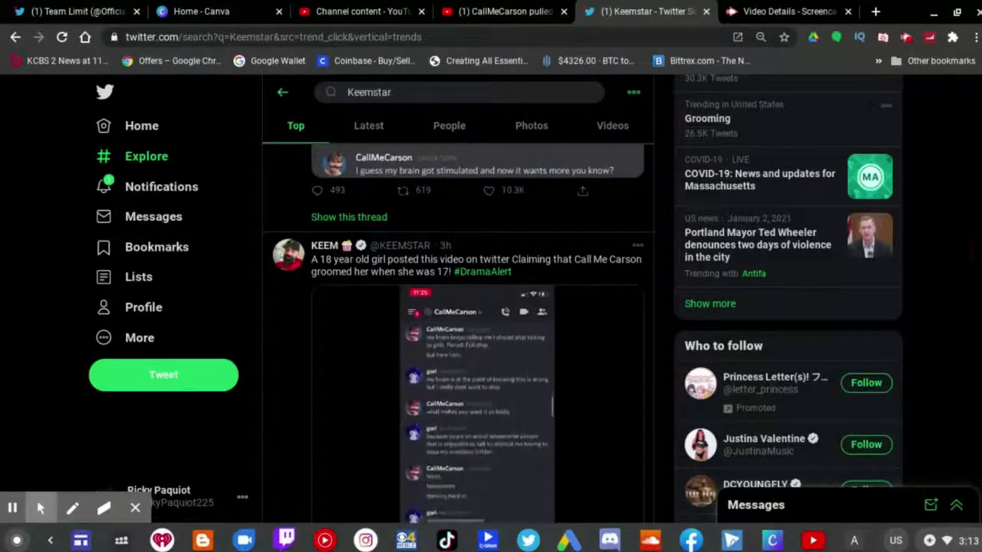
- Read past the grooming video tweet and Tana Mongeau reply to Keemstar's LA COVID-19 parties tweet
{"action": "scroll", "scroll_direction": "down", "scroll_amount": 3}
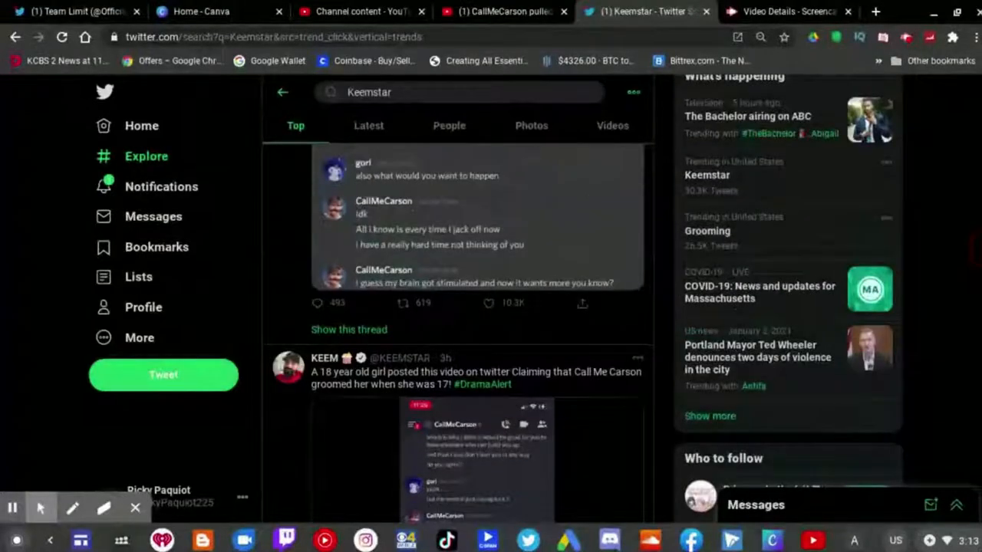
{"action": "scroll", "scroll_direction": "down", "scroll_amount": 3}
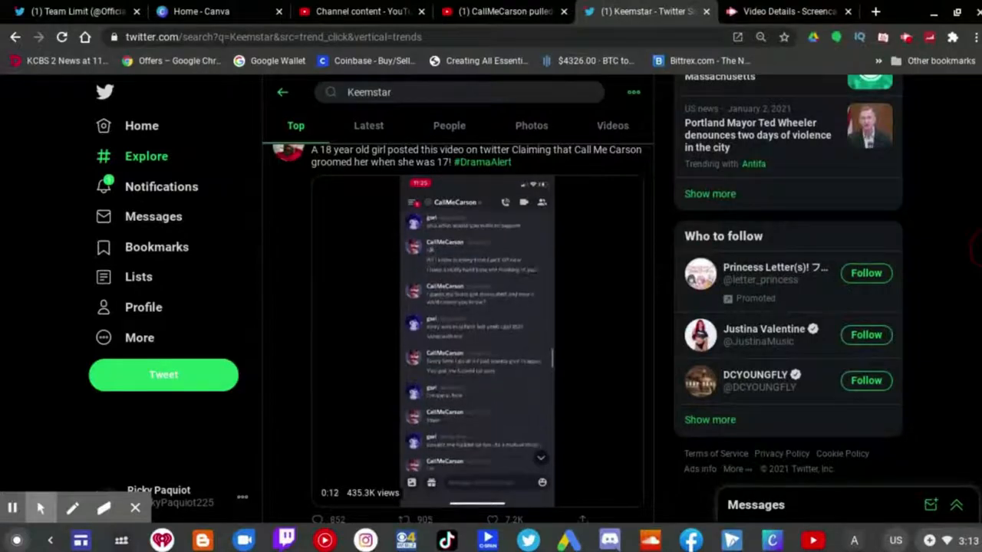
{"action": "scroll", "scroll_direction": "down", "scroll_amount": 3}
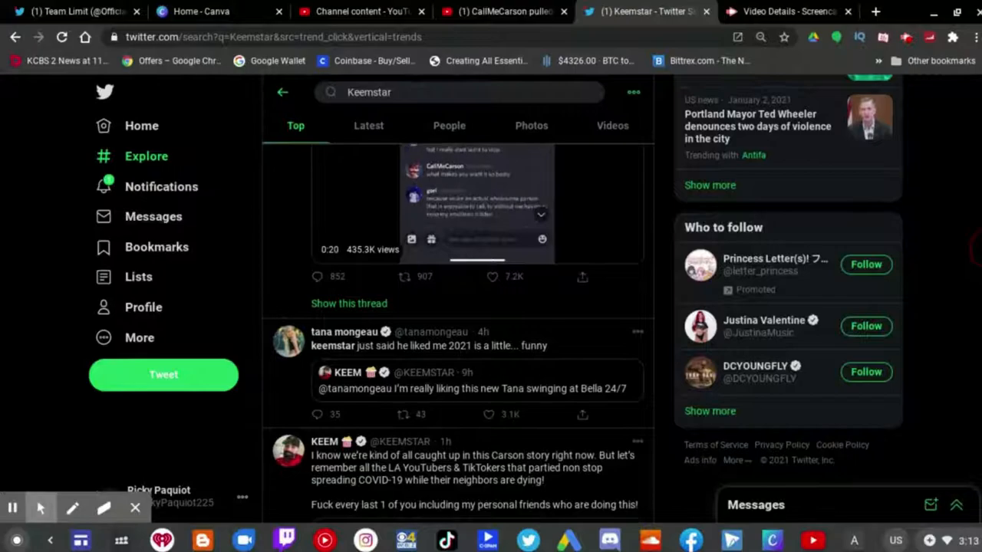
{"action": "scroll", "scroll_direction": "down", "scroll_amount": 3}
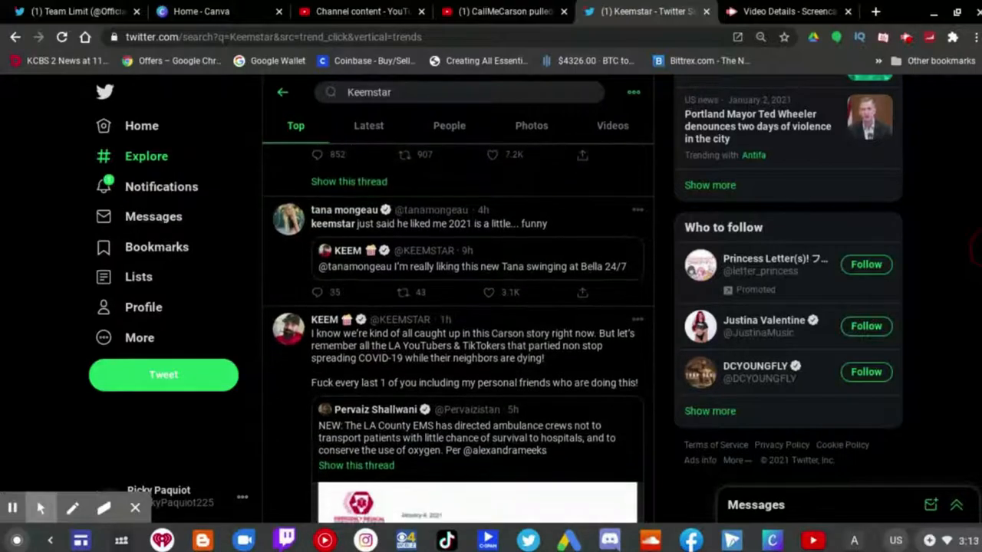
{"action": "scroll", "scroll_direction": "down", "scroll_amount": 3}
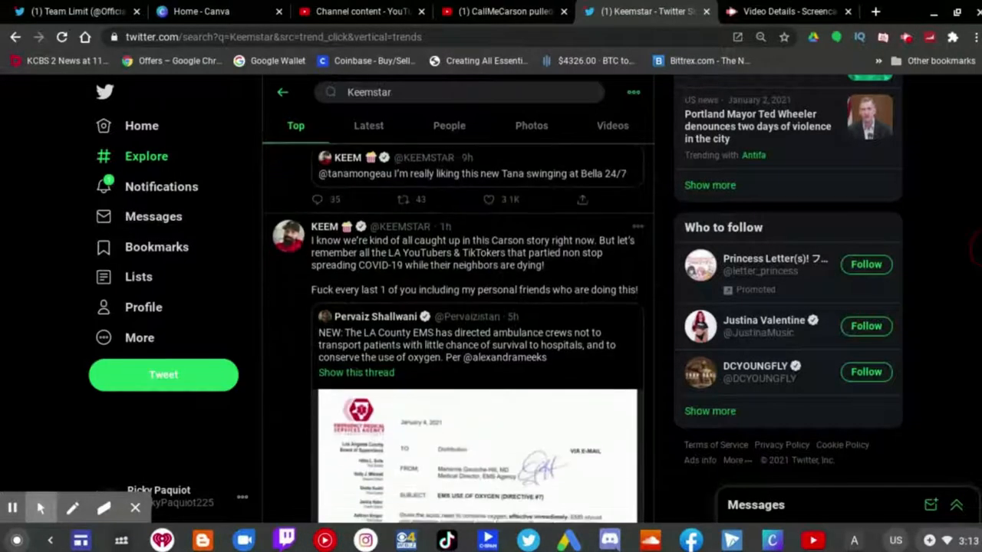
{"action": "scroll", "scroll_direction": "down", "scroll_amount": 3}
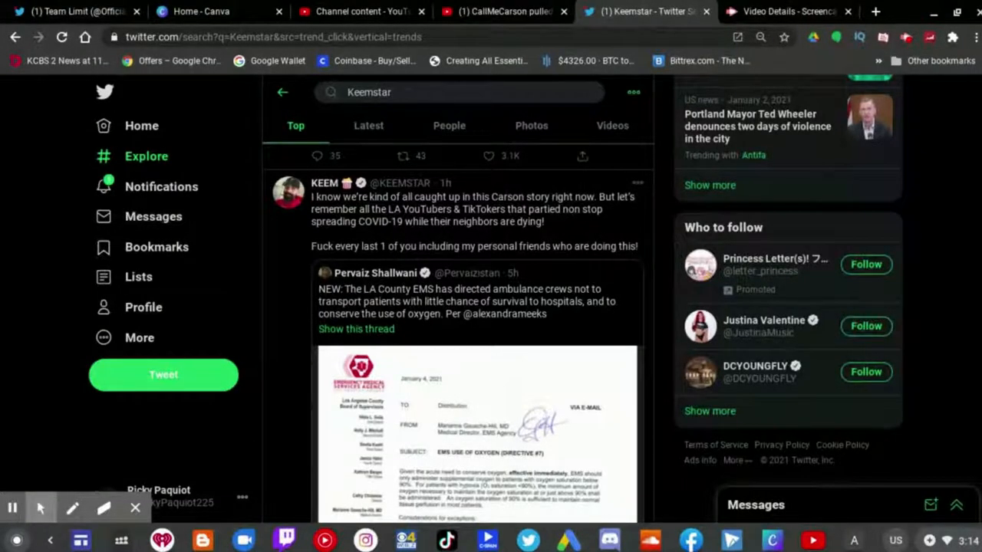
- Continue reading down the Keemstar Top results below the COVID-19 tweet
{"action": "scroll", "scroll_direction": "down", "scroll_amount": 3}
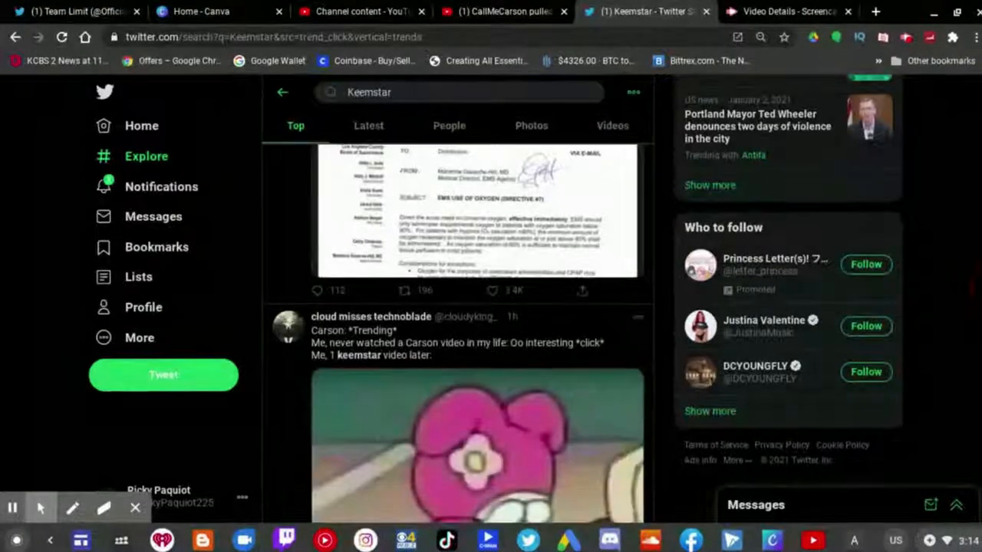
{"action": "scroll", "scroll_direction": "down", "scroll_amount": 3}
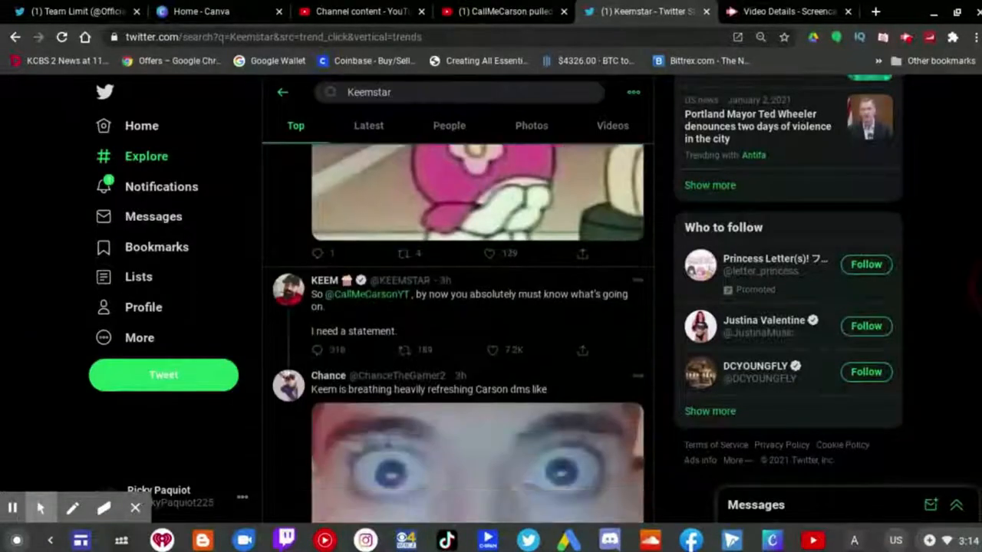
{"action": "scroll", "scroll_direction": "down", "scroll_amount": 3}
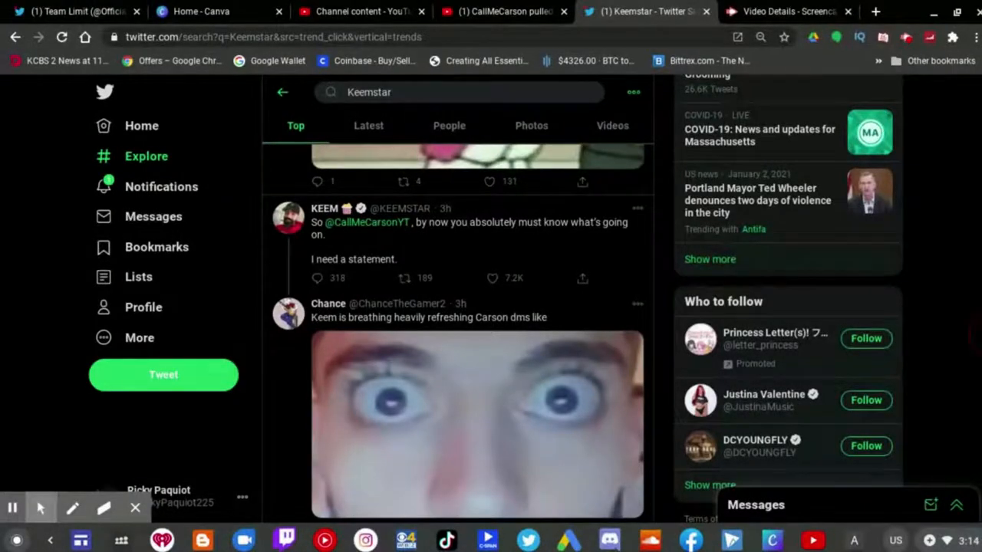
{"action": "scroll", "scroll_direction": "down", "scroll_amount": 3}
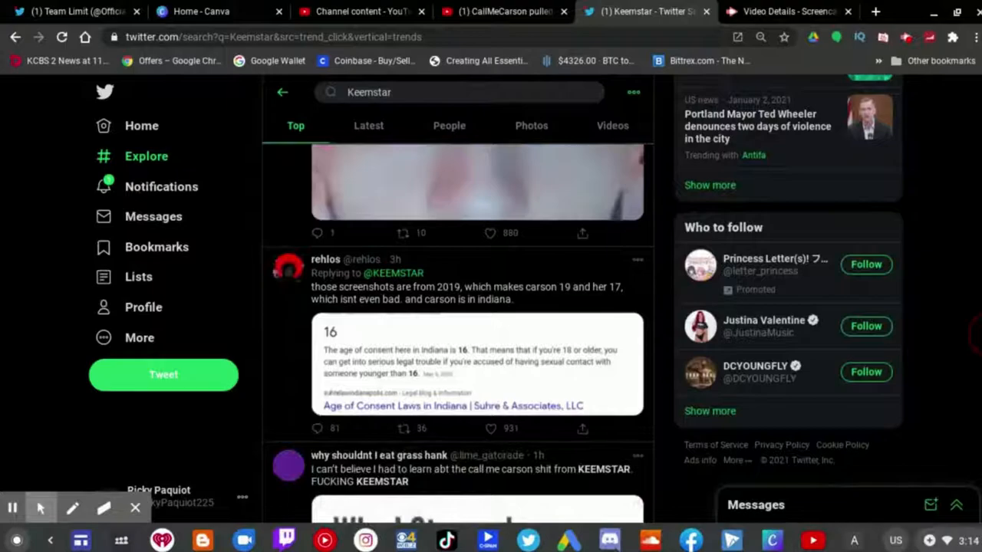
{"action": "scroll", "scroll_direction": "down", "scroll_amount": 3}
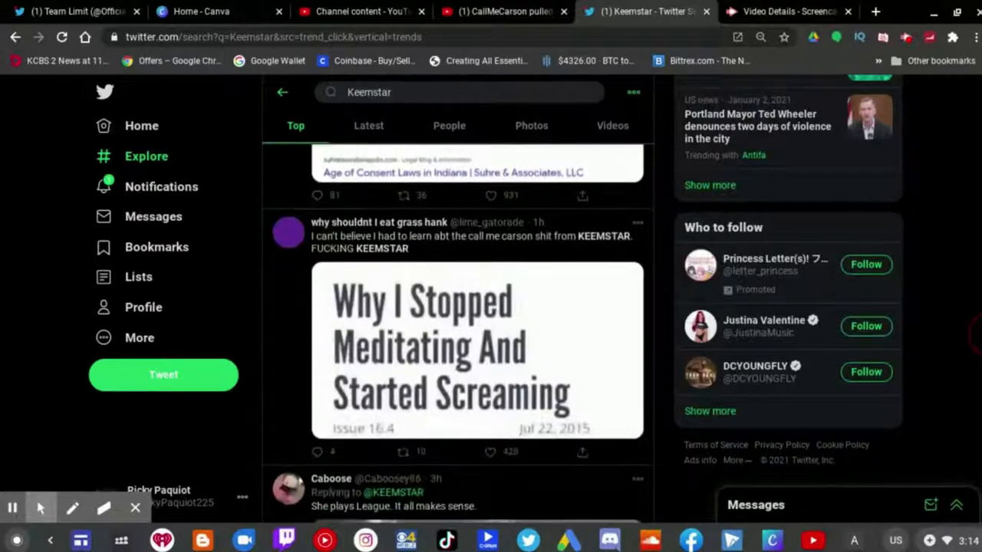
{"action": "scroll", "scroll_direction": "down", "scroll_amount": 3}
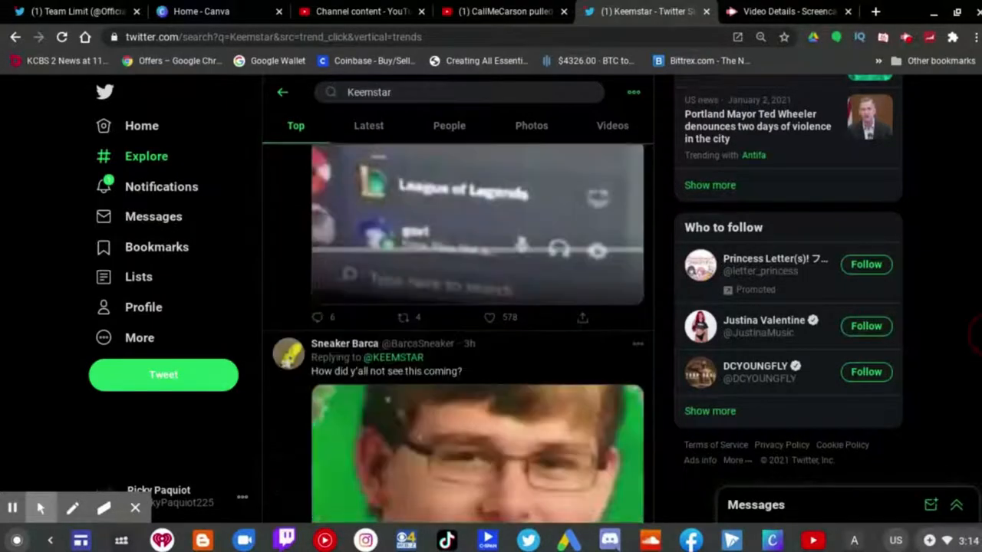
{"action": "scroll", "scroll_direction": "down", "scroll_amount": 3}
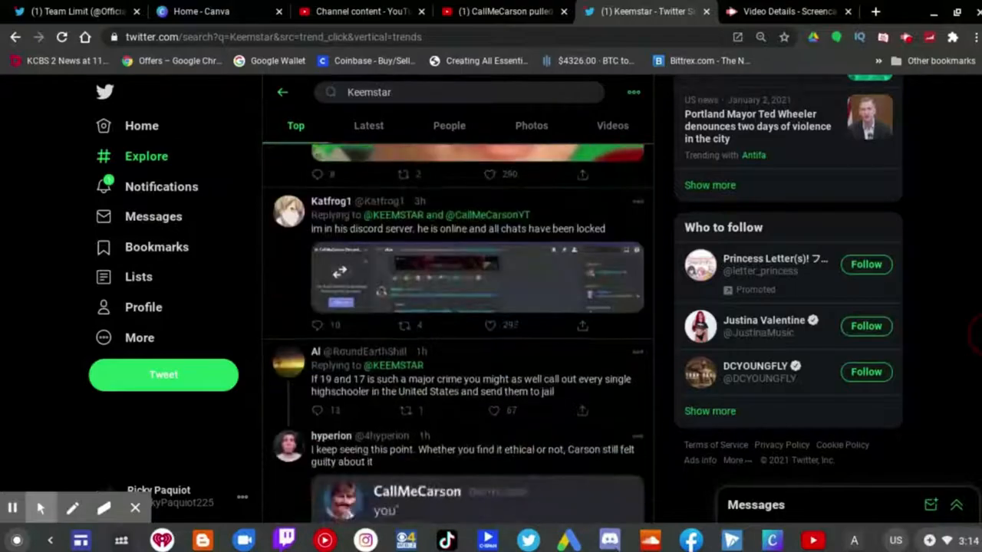
- Reach Keem's 'Carson predicts the future' tweet quoting Carson's 2021 reply, with the GhostHawk reply below
{"action": "scroll", "scroll_direction": "down", "scroll_amount": 3}
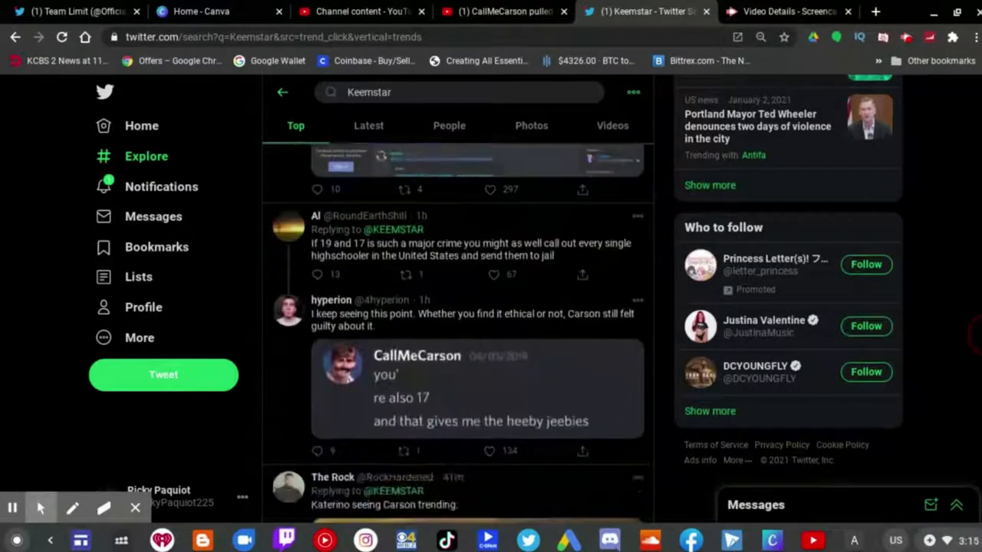
{"action": "scroll", "scroll_direction": "down", "scroll_amount": 3}
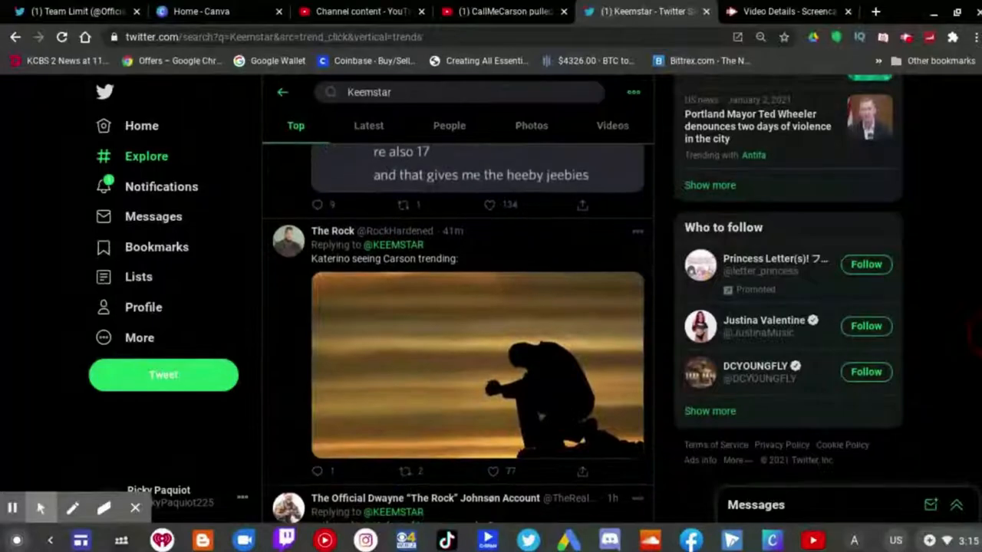
{"action": "scroll", "scroll_direction": "down", "scroll_amount": 3}
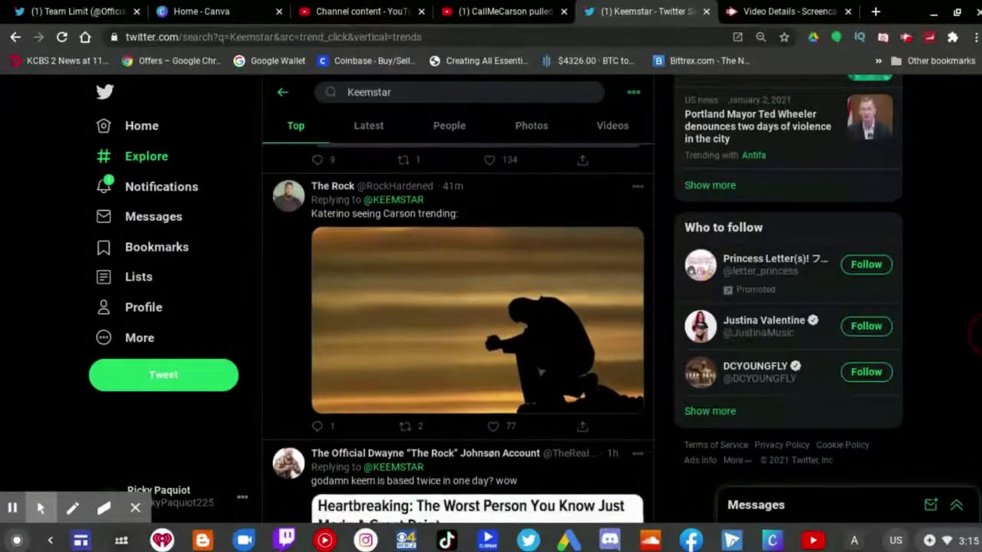
{"action": "scroll", "scroll_direction": "down", "scroll_amount": 3}
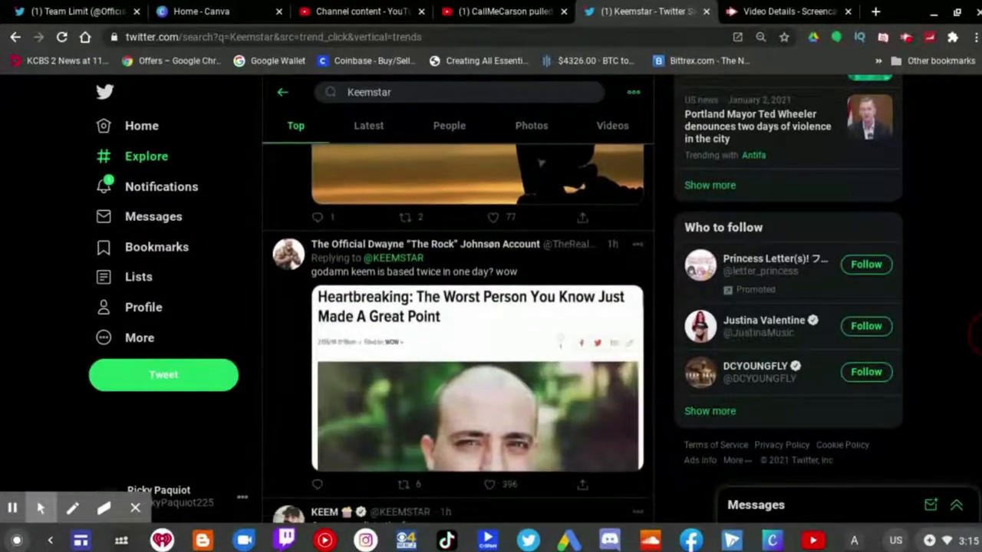
{"action": "scroll", "scroll_direction": "down", "scroll_amount": 3}
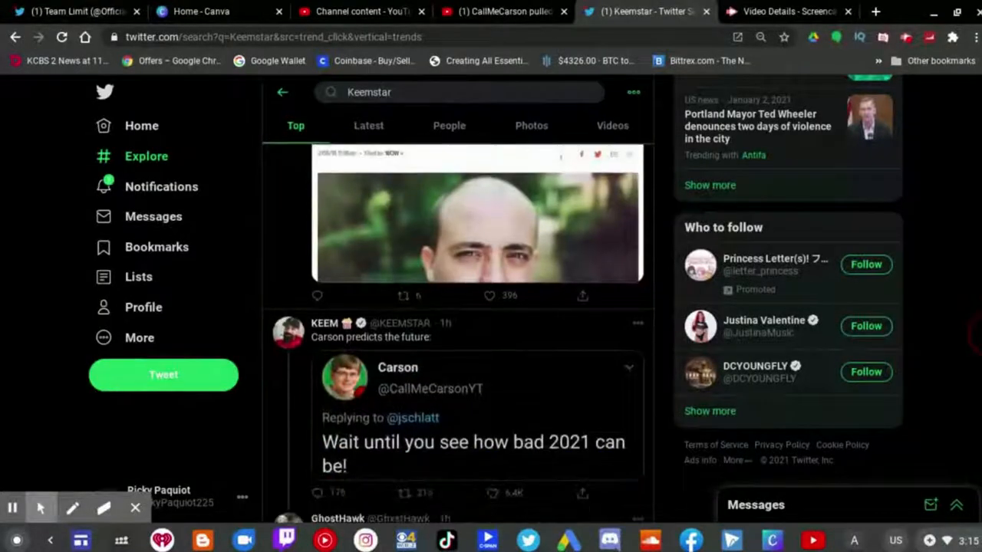
{"action": "scroll", "scroll_direction": "down", "scroll_amount": 3}
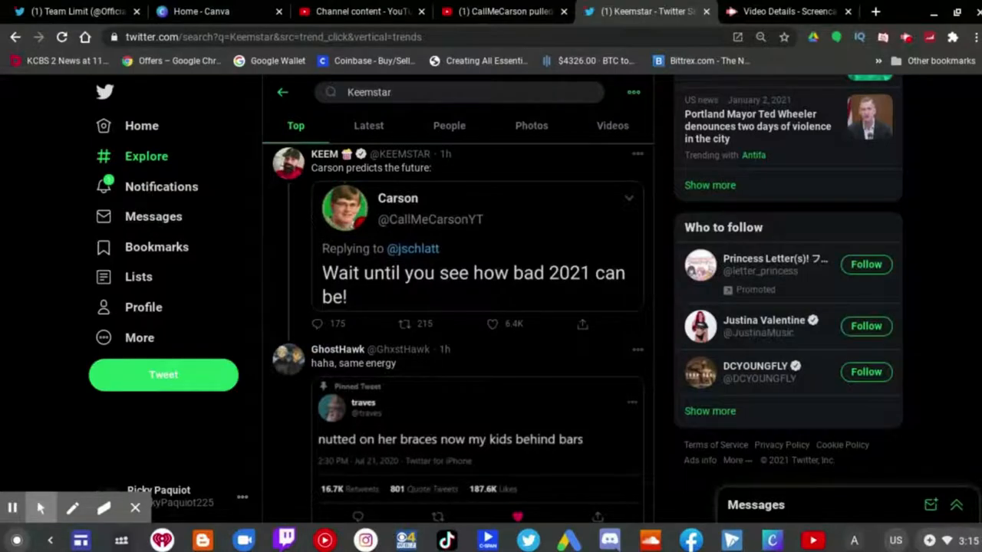
{"action": "scroll", "scroll_direction": "down", "scroll_amount": 3}
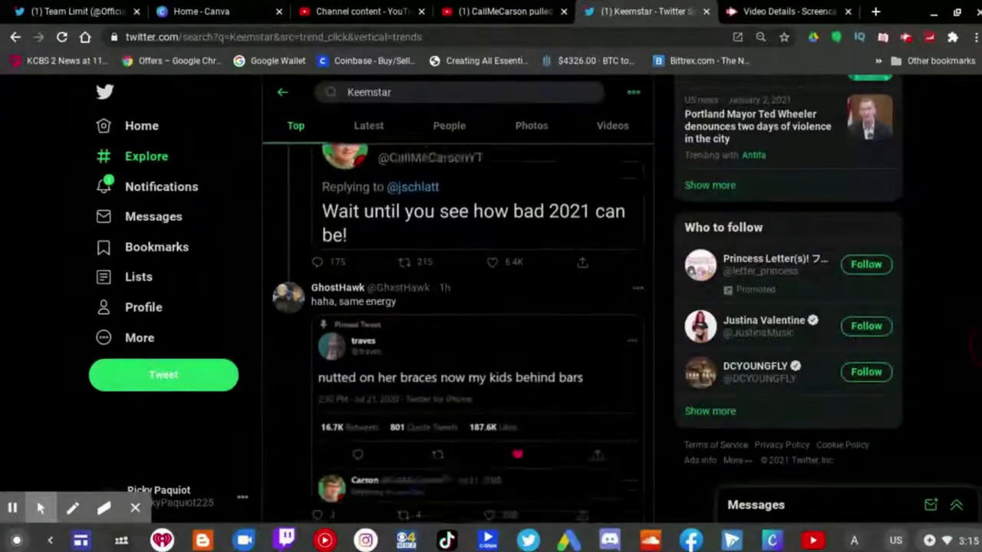
{"action": "scroll", "scroll_direction": "down", "scroll_amount": 3}
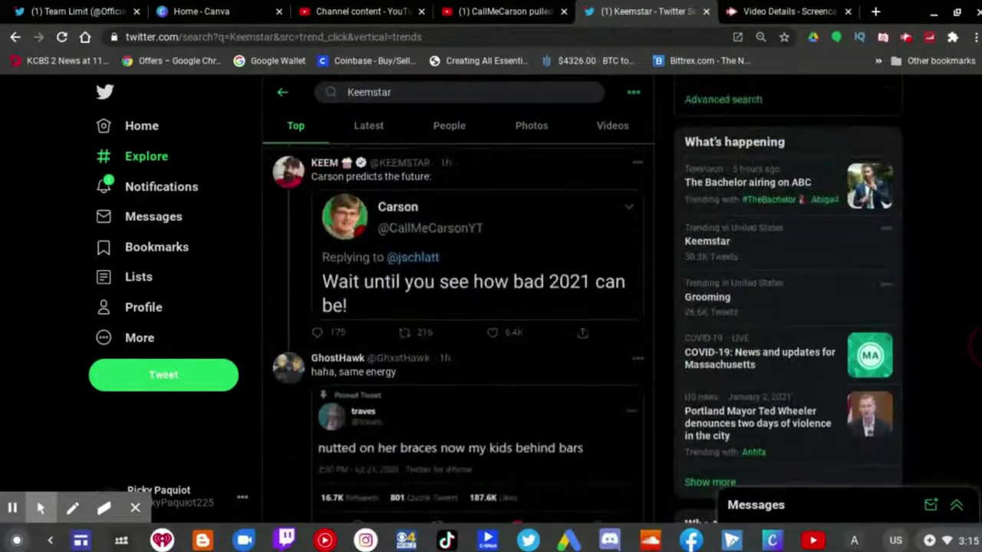
{"action": "scroll", "scroll_direction": "down", "scroll_amount": 3}
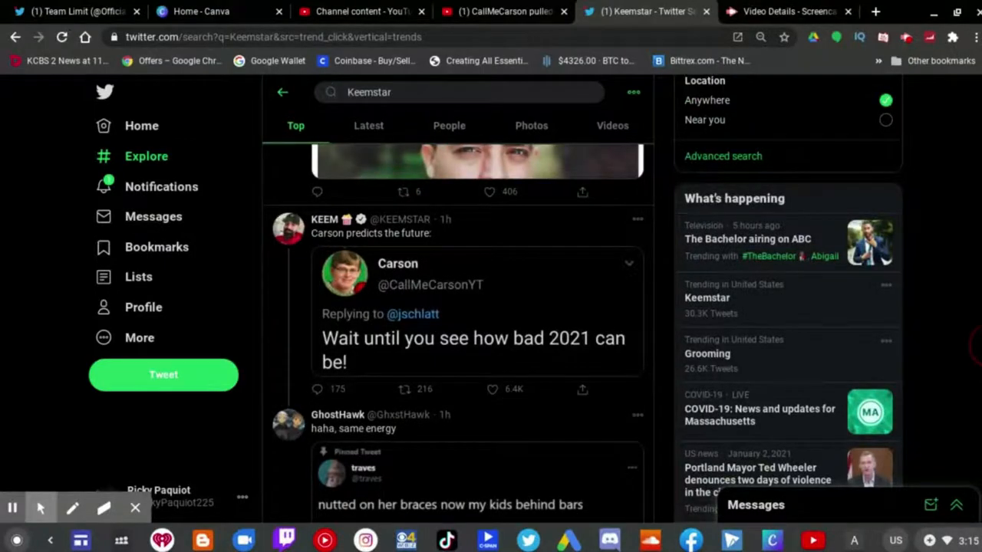
{"action": "scroll", "scroll_direction": "down", "scroll_amount": 3}
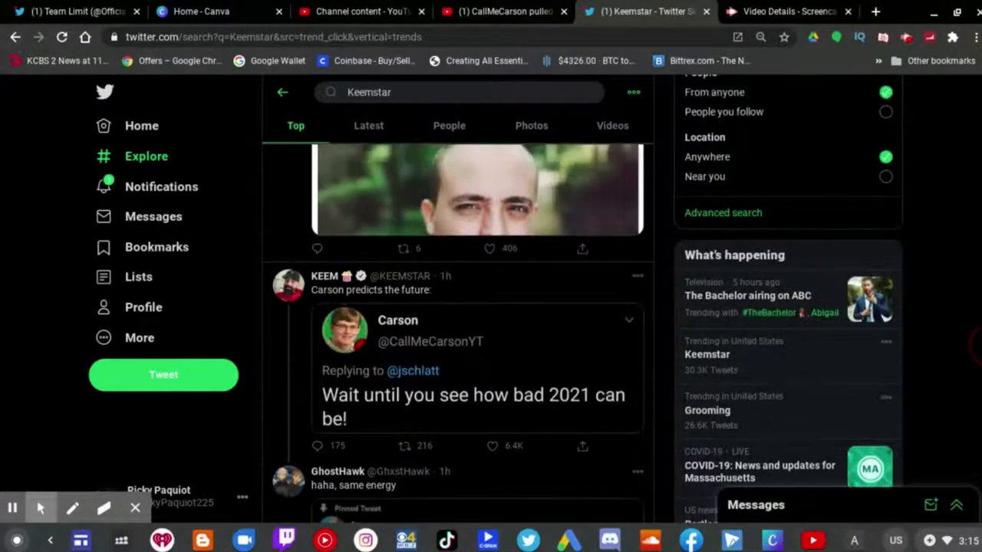
{"action": "scroll", "scroll_direction": "down", "scroll_amount": 3}
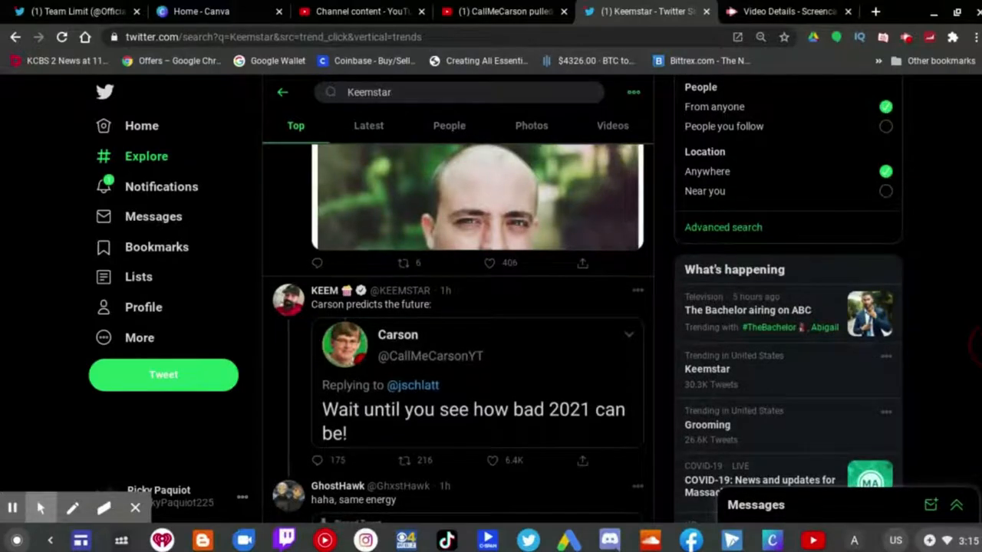
{"action": "scroll", "scroll_direction": "down", "scroll_amount": 3}
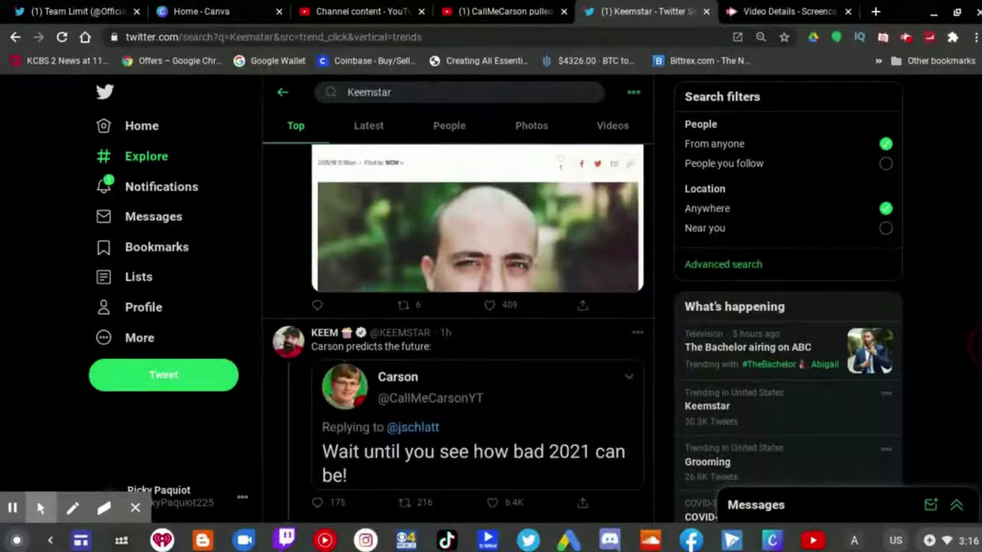
{"action": "scroll", "scroll_direction": "down", "scroll_amount": 3}
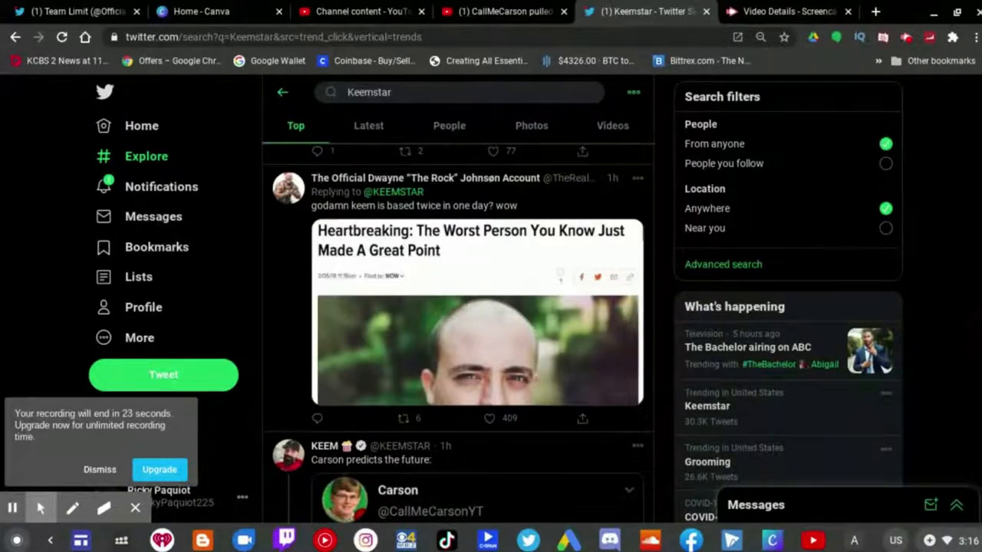
{"action": "scroll", "scroll_direction": "down", "scroll_amount": 3}
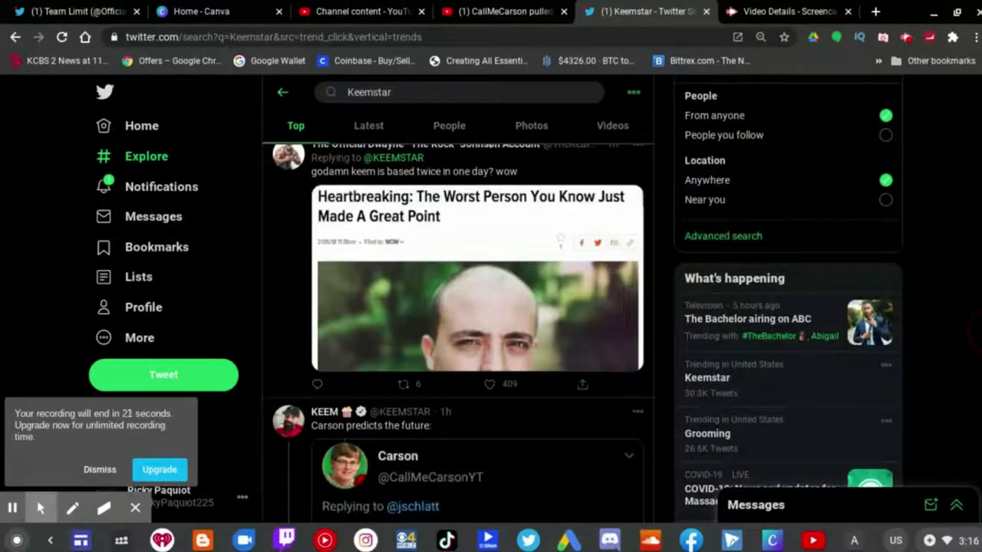
{"action": "mouse_move", "coordinate": [491, 414]}
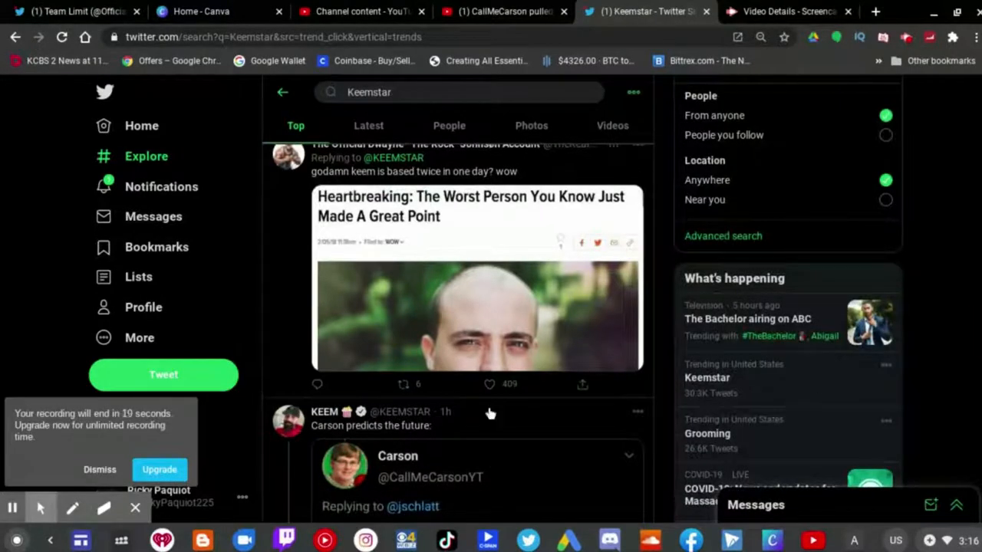
{"action": "mouse_move", "coordinate": [325, 411]}
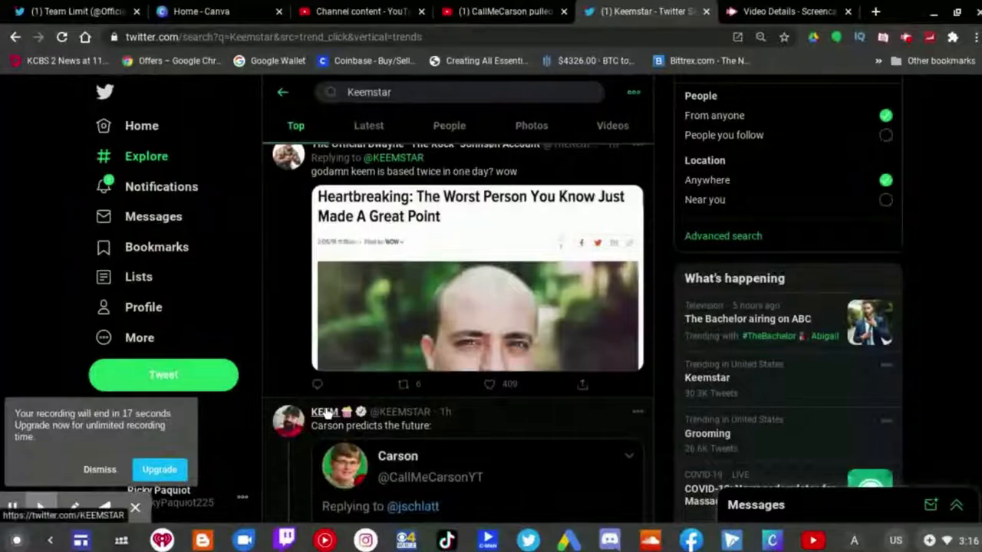
{"action": "left_click", "coordinate": [325, 412]}
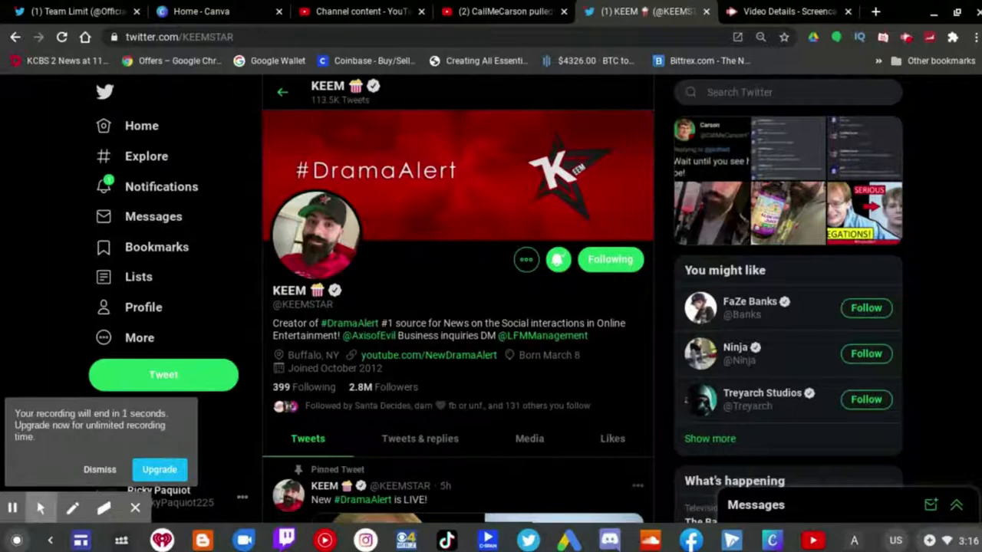
- Scroll past the pinned DramaAlert tweet to Keem's 'Come get me' and 'Carson predicts the future' tweets
{"action": "scroll", "scroll_direction": "down", "scroll_amount": 3}
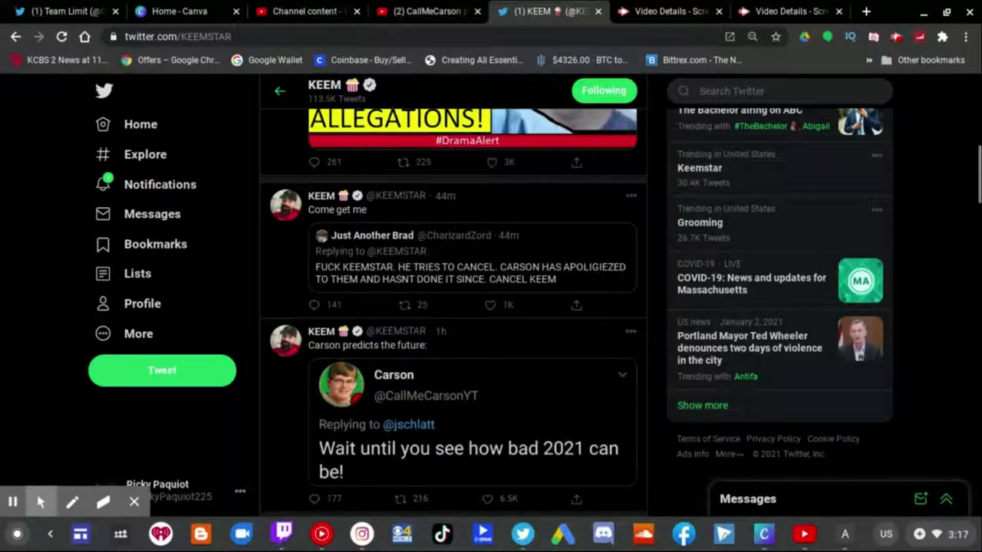
{"action": "left_click", "coordinate": [485, 305]}
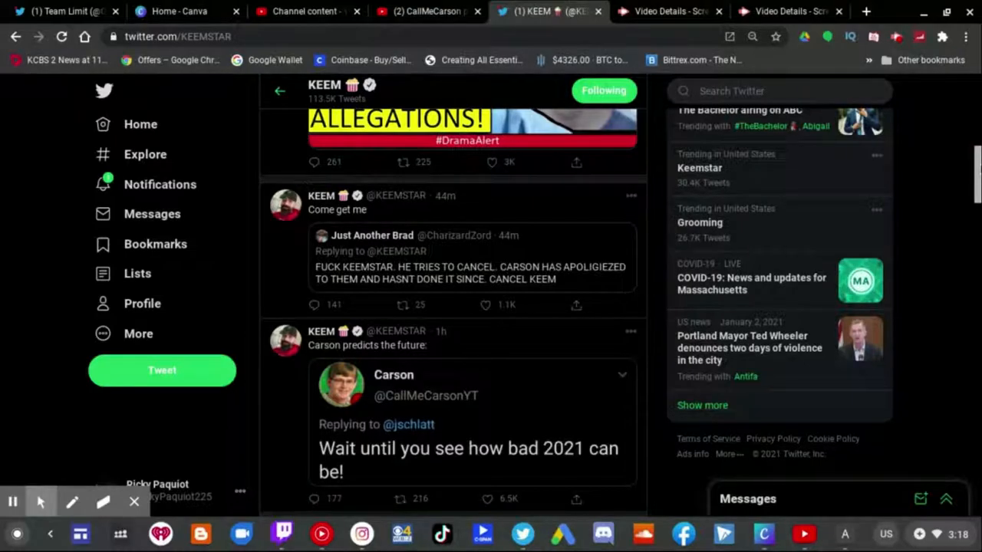
- Read down Keemstar's timeline past the Discord screenshot and video tweets
{"action": "scroll", "scroll_direction": "down", "scroll_amount": 3}
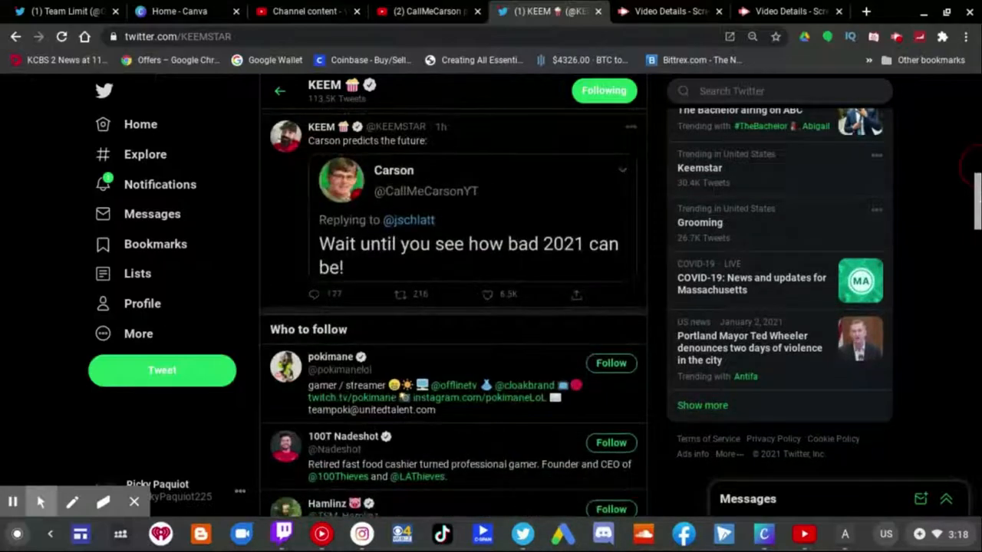
{"action": "scroll", "scroll_direction": "down", "scroll_amount": 3}
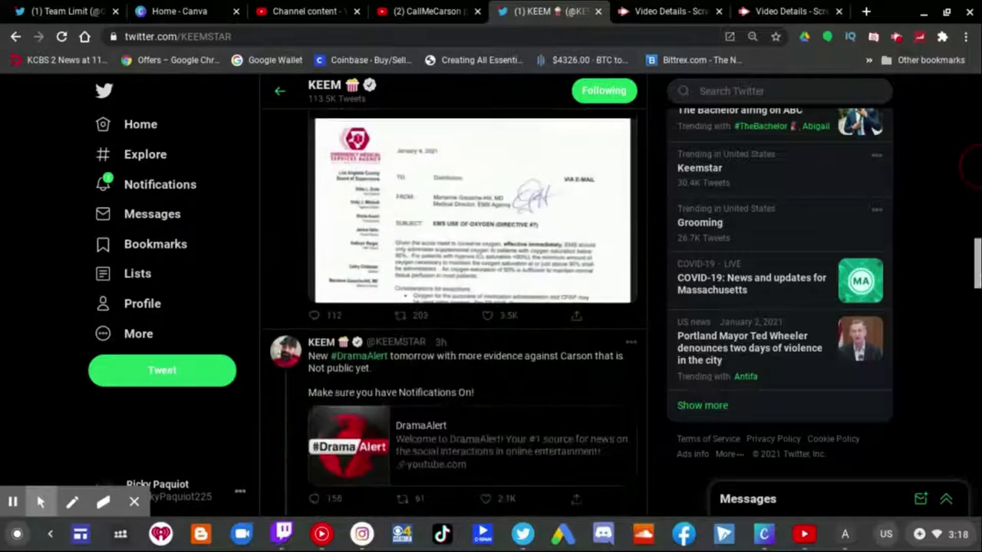
{"action": "scroll", "scroll_direction": "down", "scroll_amount": 3}
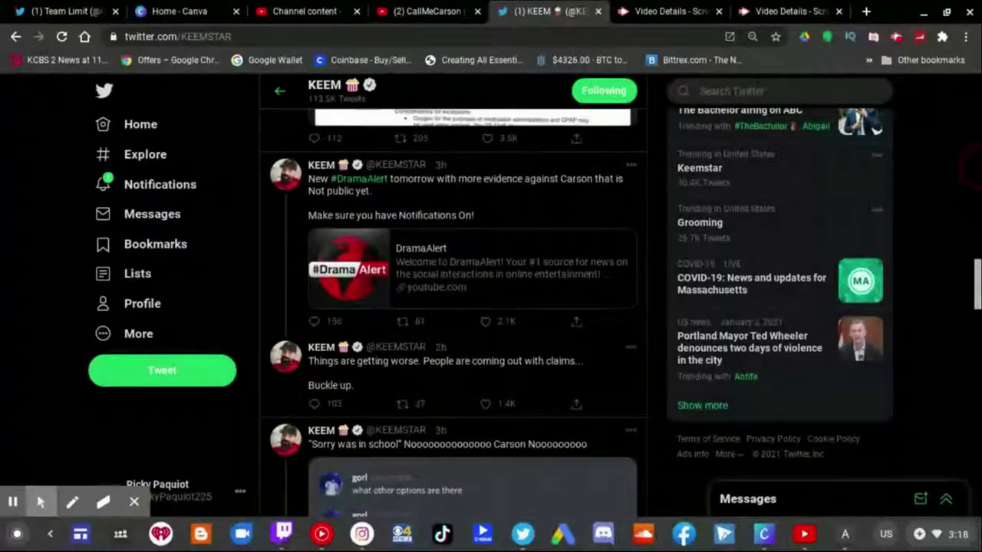
{"action": "scroll", "scroll_direction": "down", "scroll_amount": 3}
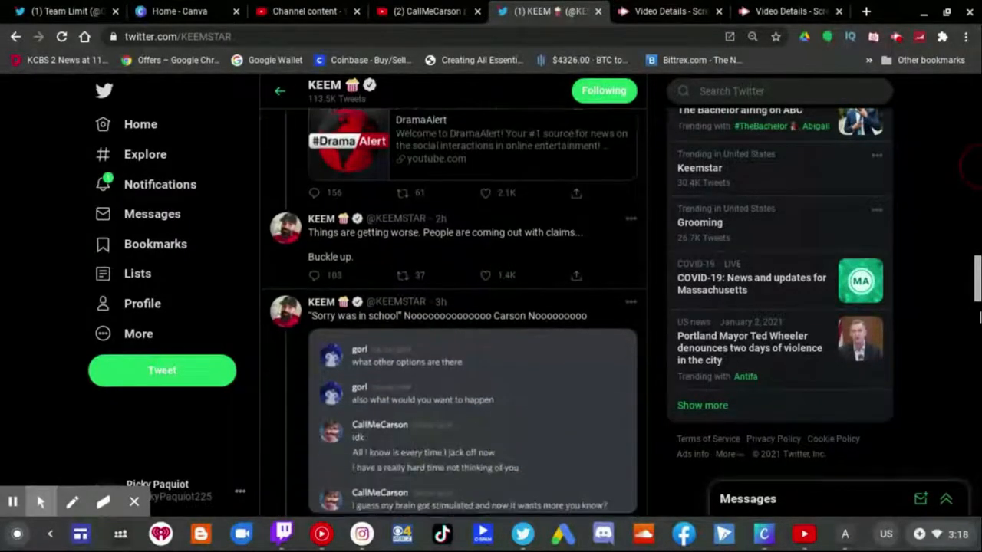
{"action": "scroll", "scroll_direction": "down", "scroll_amount": 3}
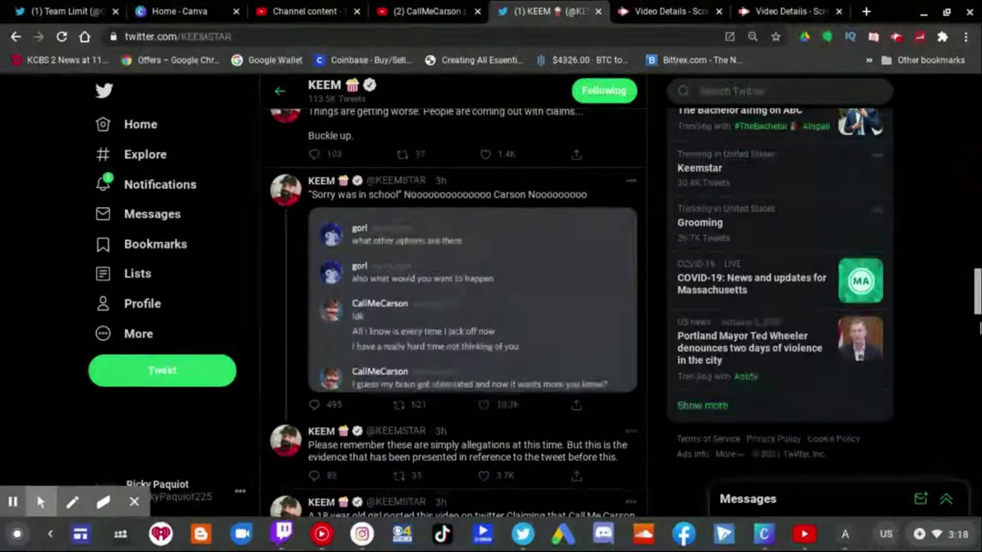
{"action": "scroll", "scroll_direction": "down", "scroll_amount": 3}
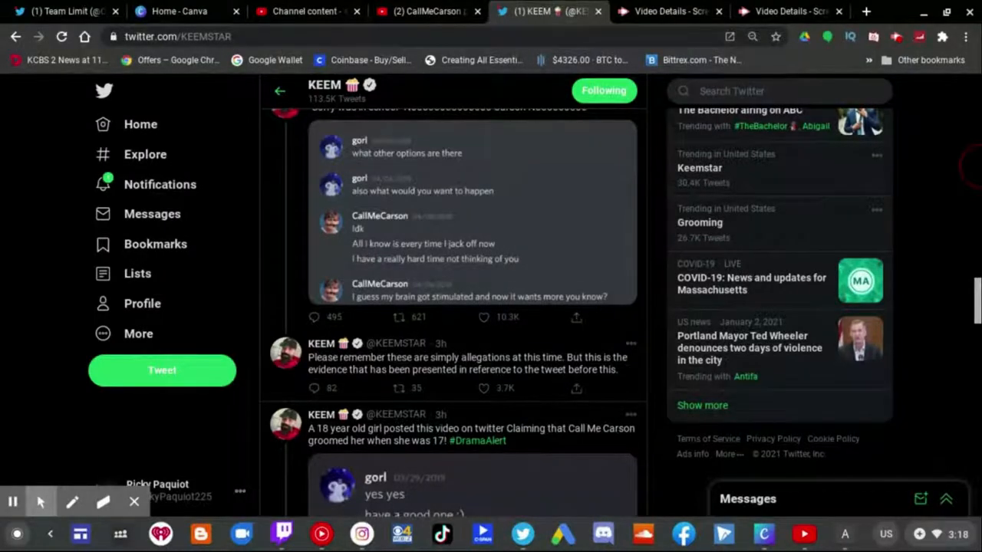
- Continue to the 'Thread starts here' tweet, the statement demand to Carson and 'You get it?'
{"action": "scroll", "scroll_direction": "down", "scroll_amount": 3}
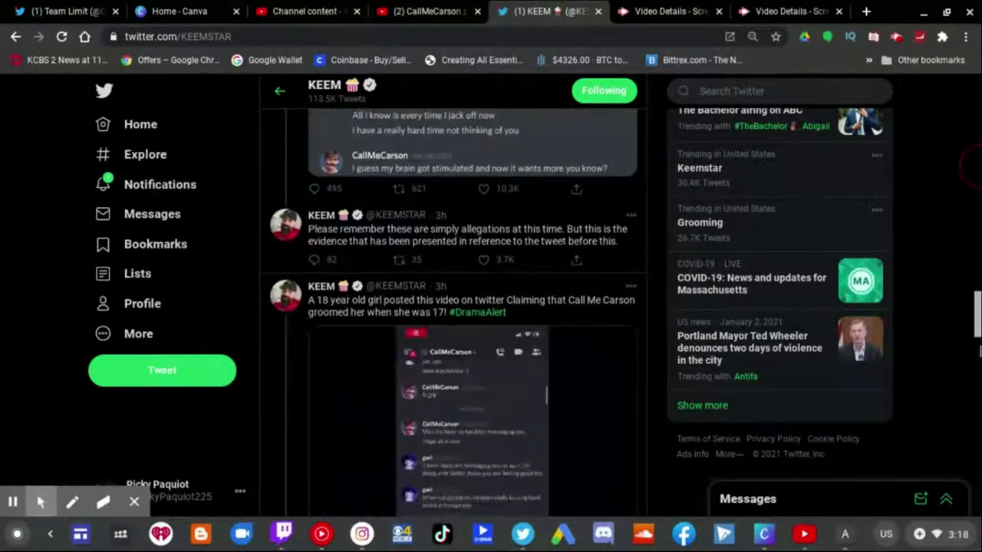
{"action": "scroll", "scroll_direction": "down", "scroll_amount": 3}
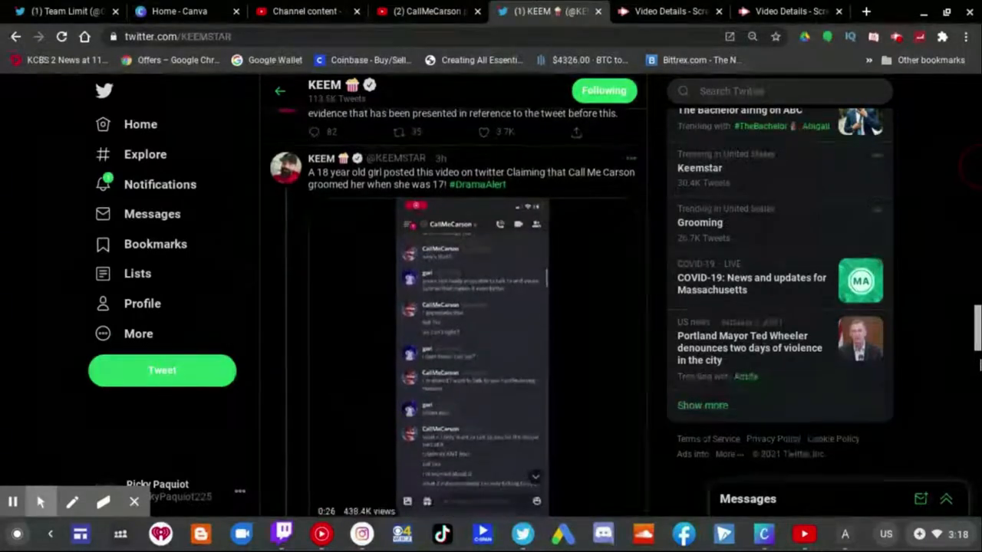
{"action": "scroll", "scroll_direction": "down", "scroll_amount": 3}
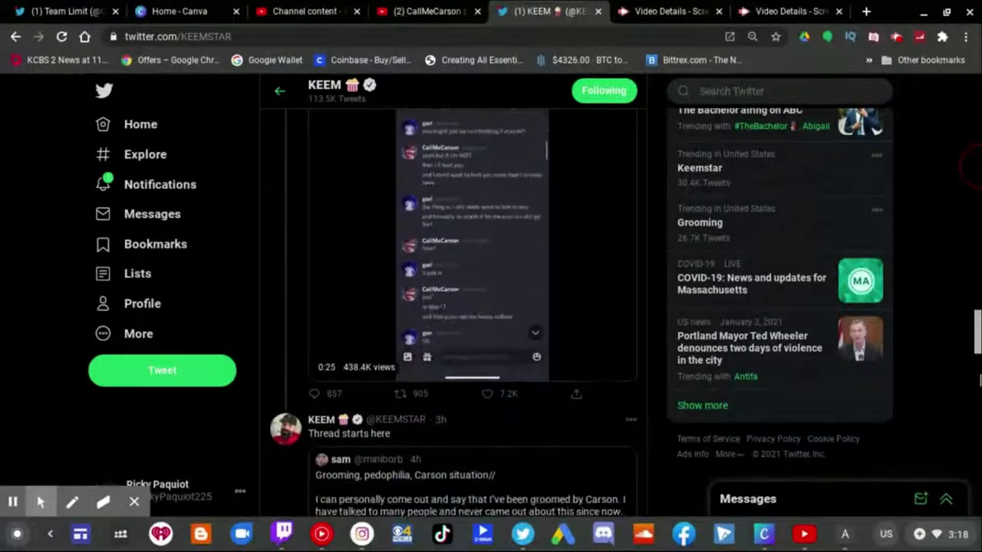
{"action": "scroll", "scroll_direction": "down", "scroll_amount": 3}
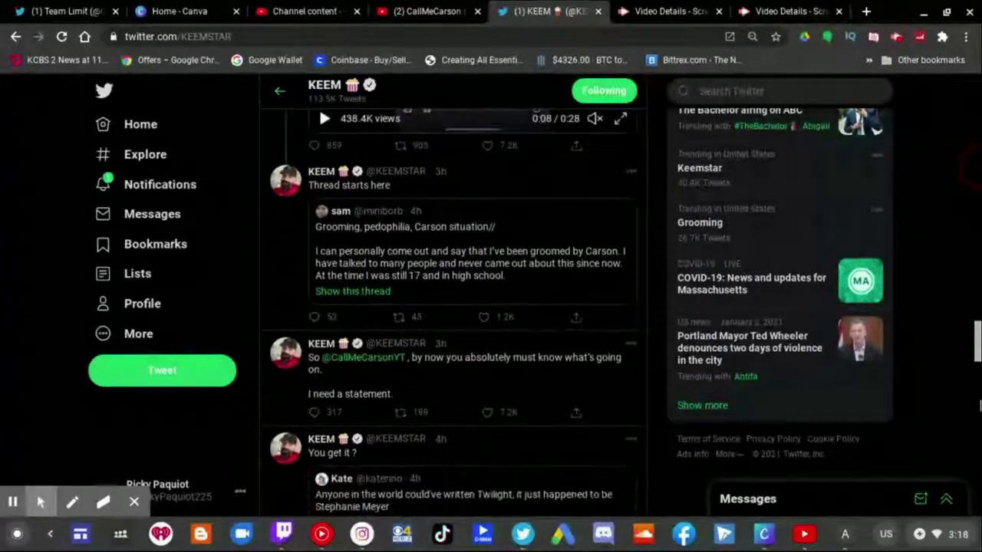
{"action": "scroll", "scroll_direction": "down", "scroll_amount": 3}
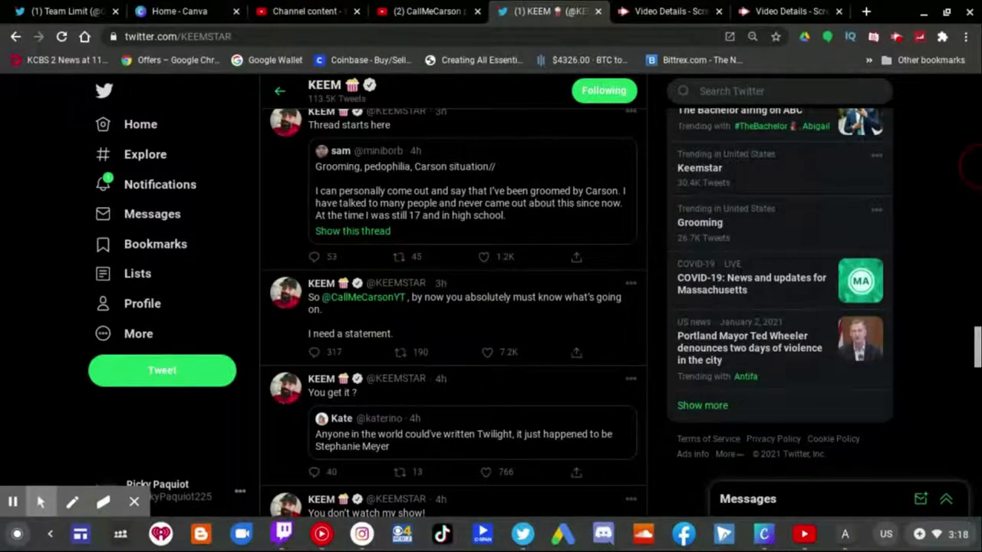
{"action": "scroll", "scroll_direction": "down", "scroll_amount": 3}
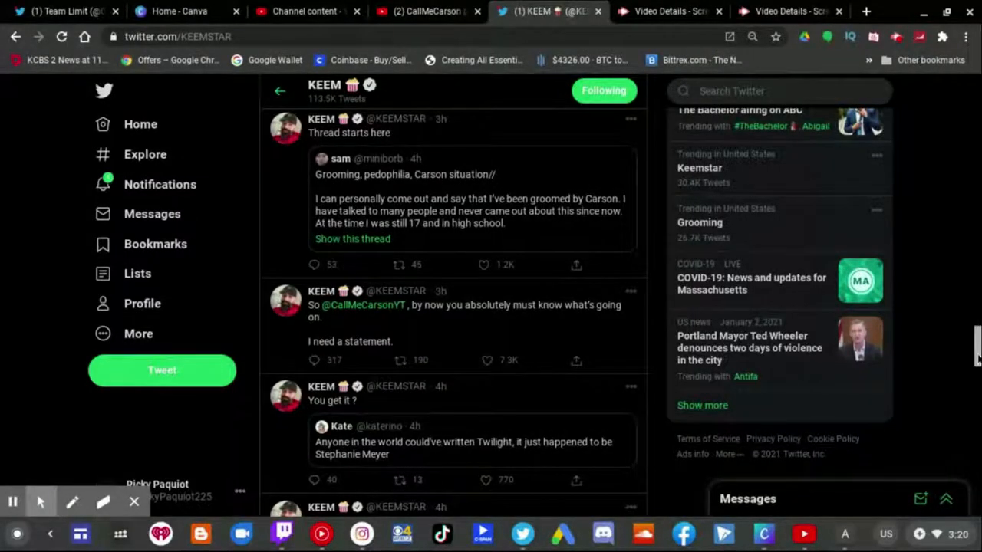
- Scroll Keemstar's timeline past the Minecraft and DramaAlert tweets down to the Deji tweet
{"action": "scroll", "scroll_direction": "down", "scroll_amount": 3}
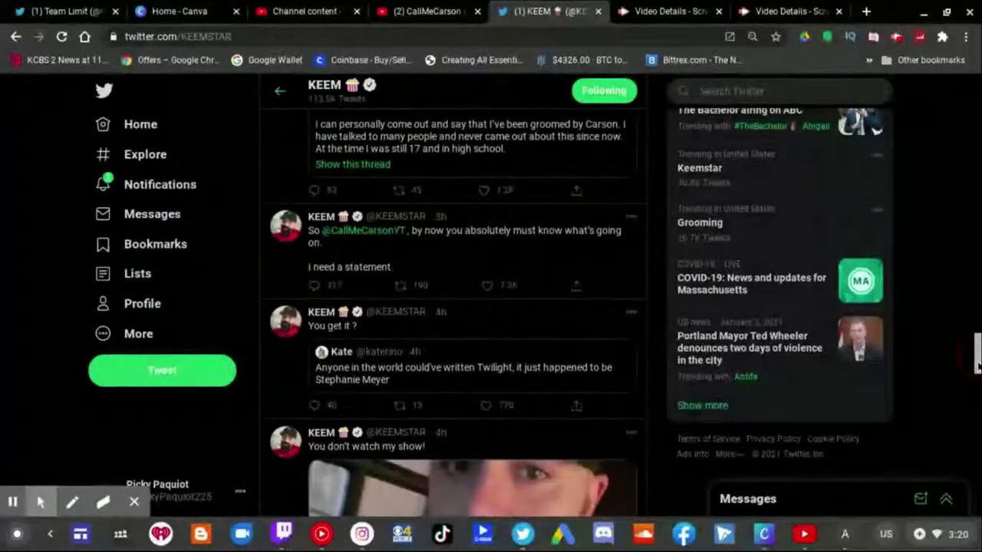
{"action": "scroll", "scroll_direction": "down", "scroll_amount": 3}
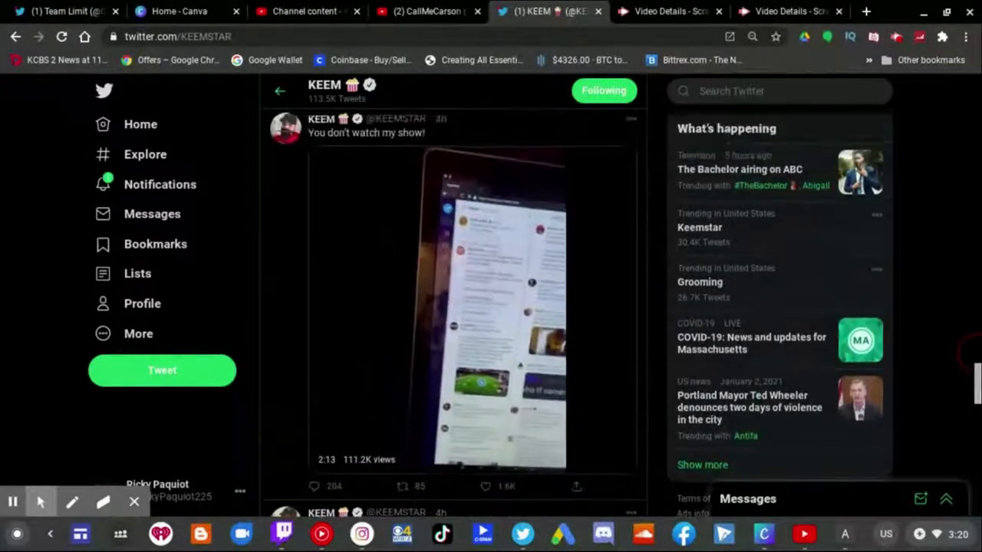
{"action": "scroll", "scroll_direction": "down", "scroll_amount": 3}
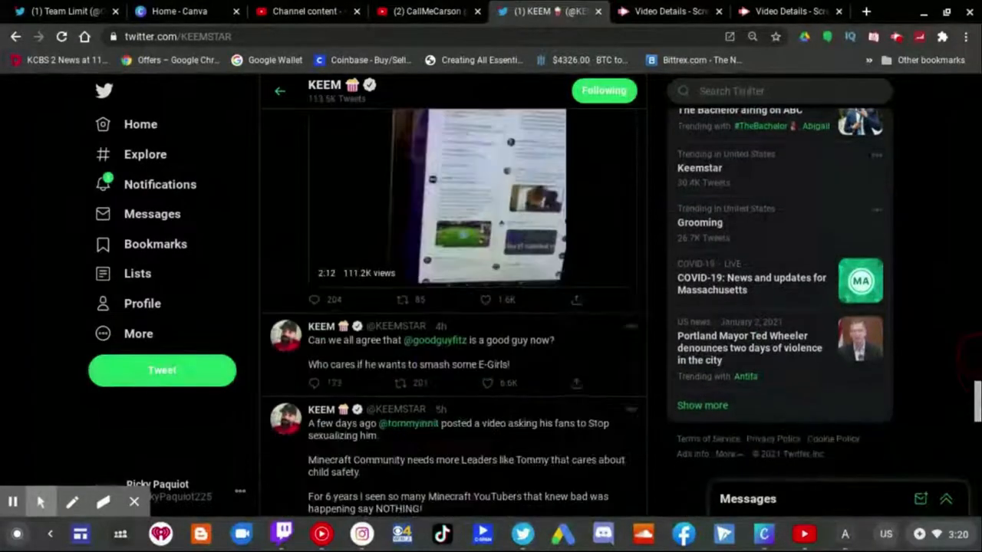
{"action": "scroll", "scroll_direction": "down", "scroll_amount": 3}
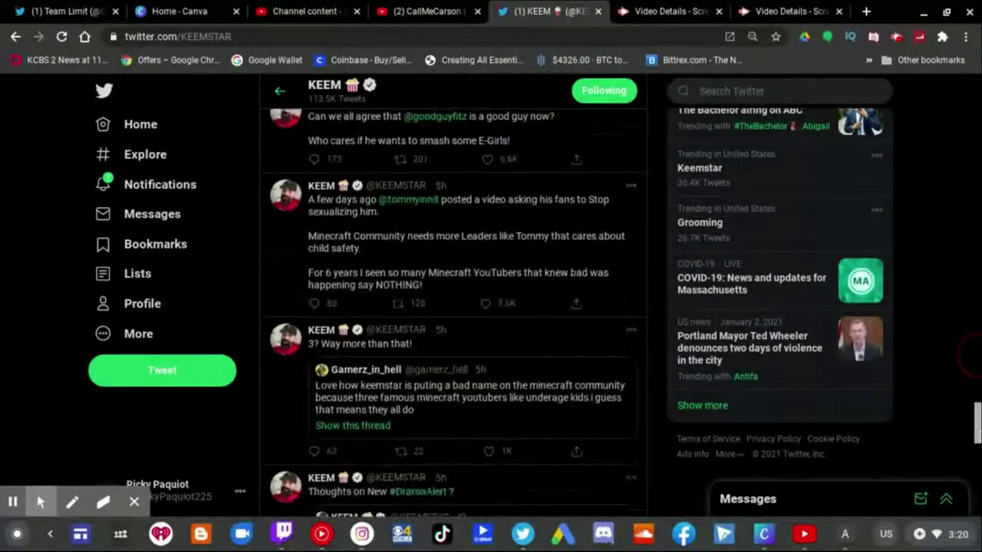
{"action": "scroll", "scroll_direction": "down", "scroll_amount": 3}
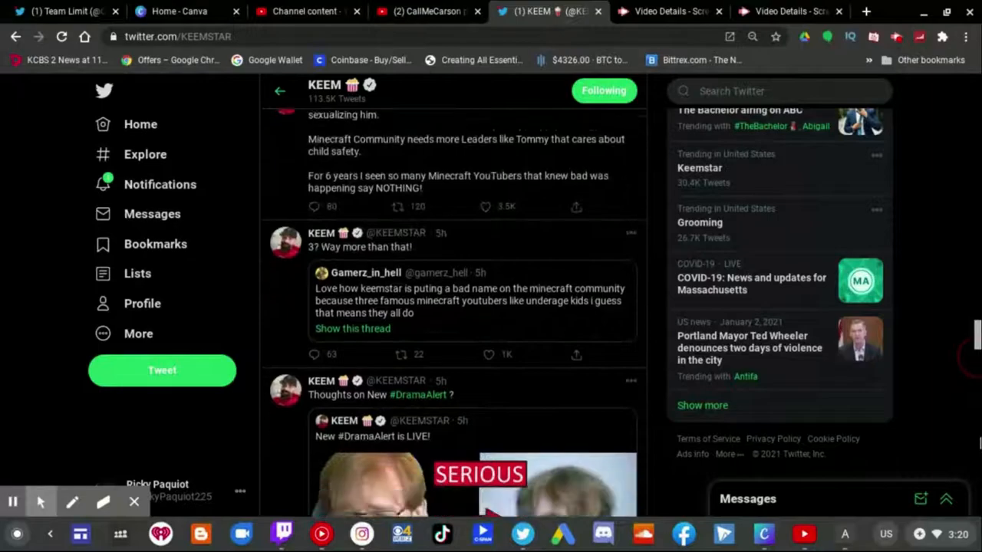
{"action": "scroll", "scroll_direction": "down", "scroll_amount": 3}
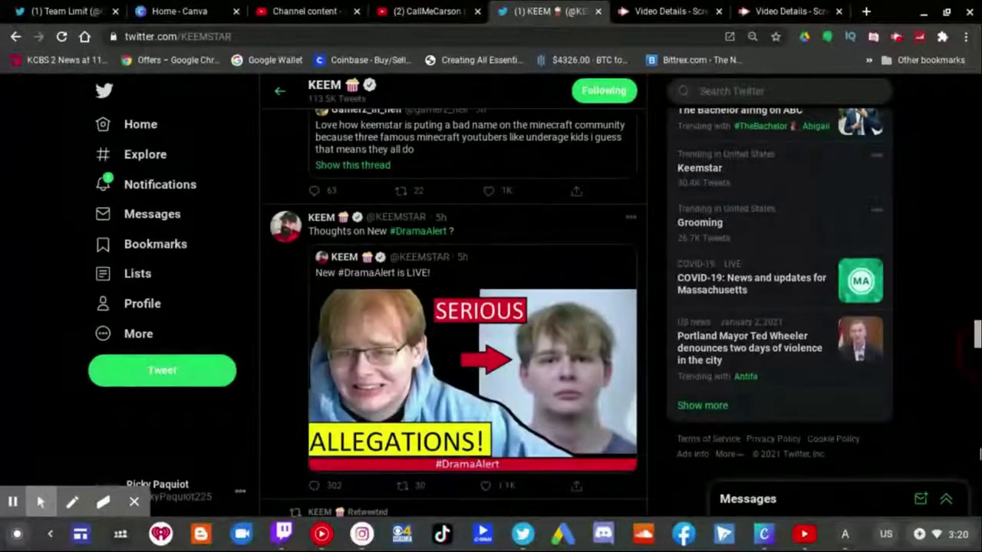
{"action": "scroll", "scroll_direction": "down", "scroll_amount": 3}
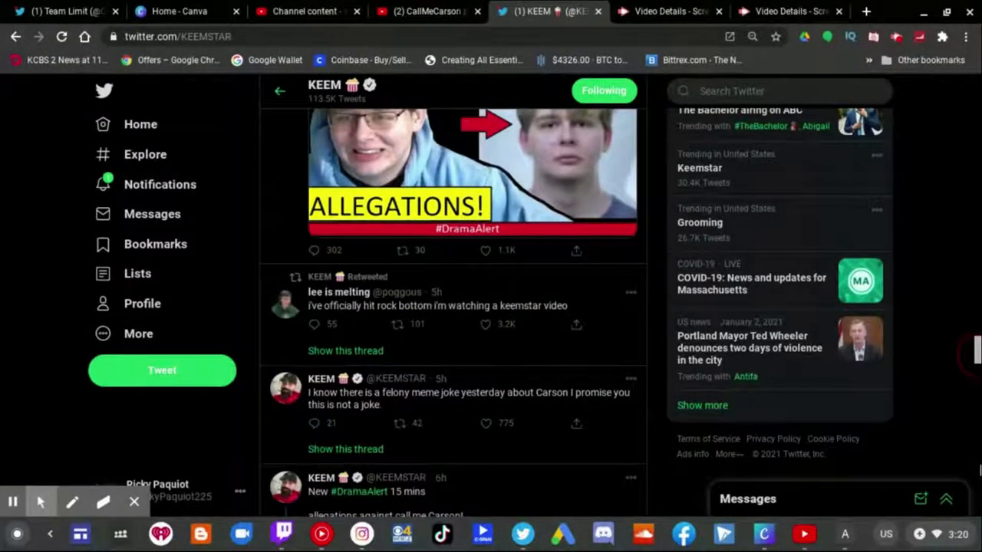
{"action": "scroll", "scroll_direction": "down", "scroll_amount": 3}
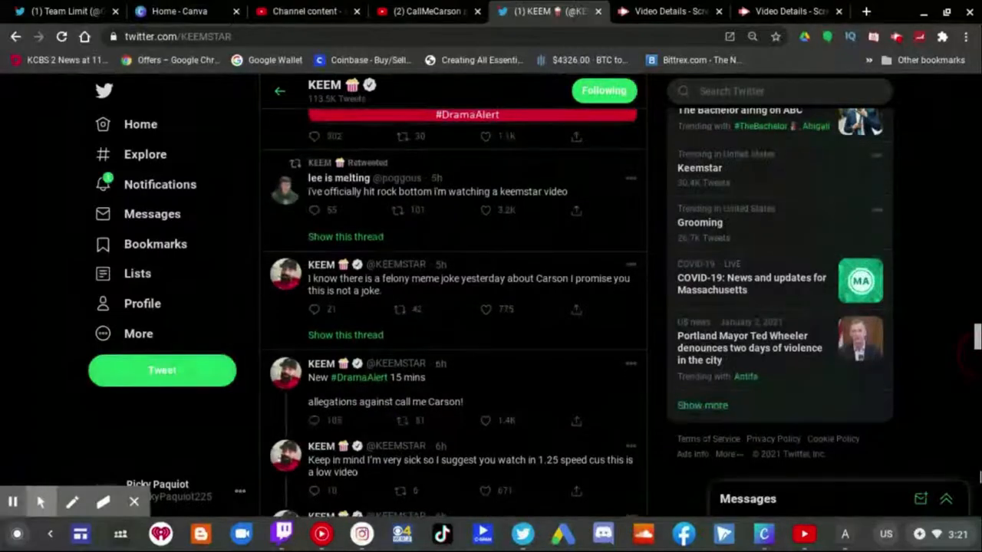
{"action": "scroll", "scroll_direction": "down", "scroll_amount": 3}
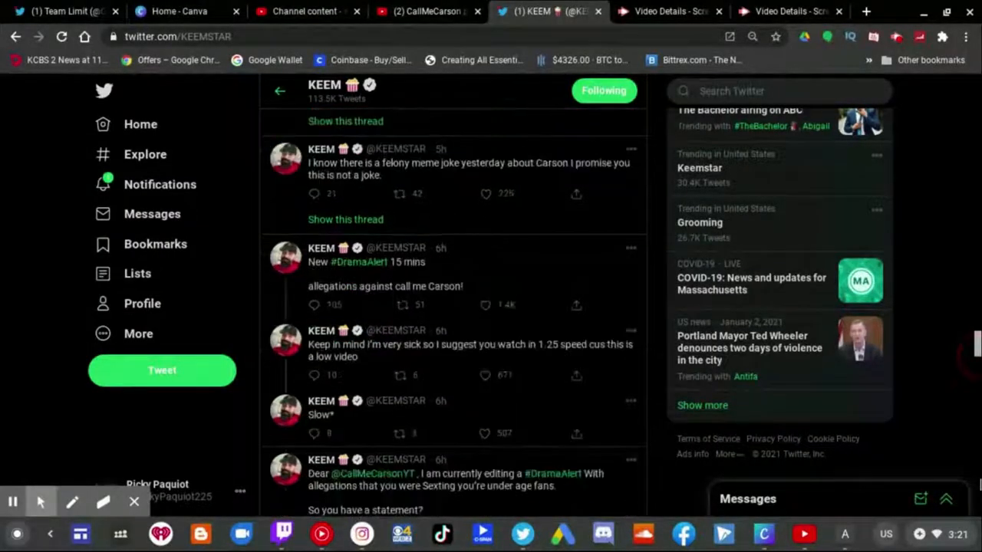
{"action": "scroll", "scroll_direction": "down", "scroll_amount": 3}
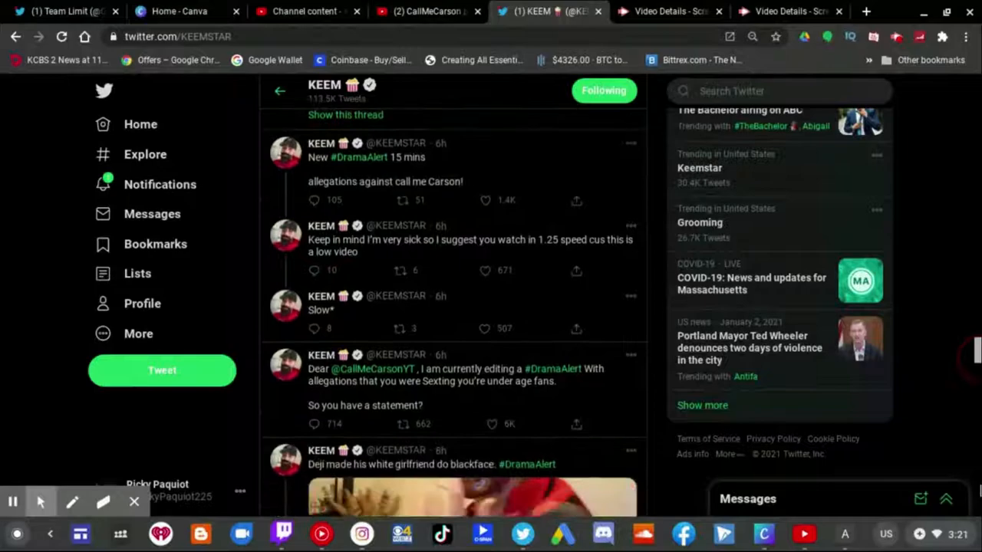
{"action": "scroll", "scroll_direction": "down", "scroll_amount": 3}
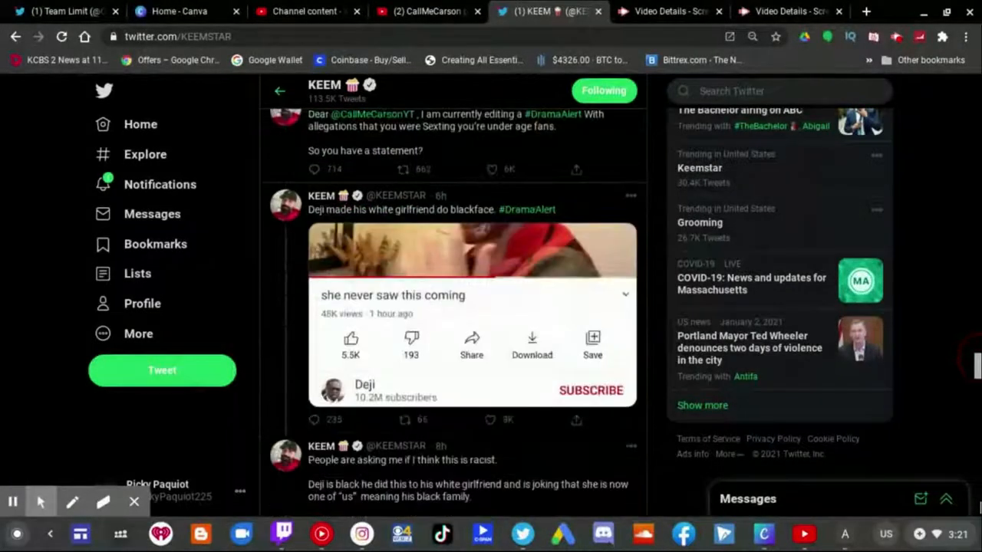
{"action": "scroll", "scroll_direction": "down", "scroll_amount": 3}
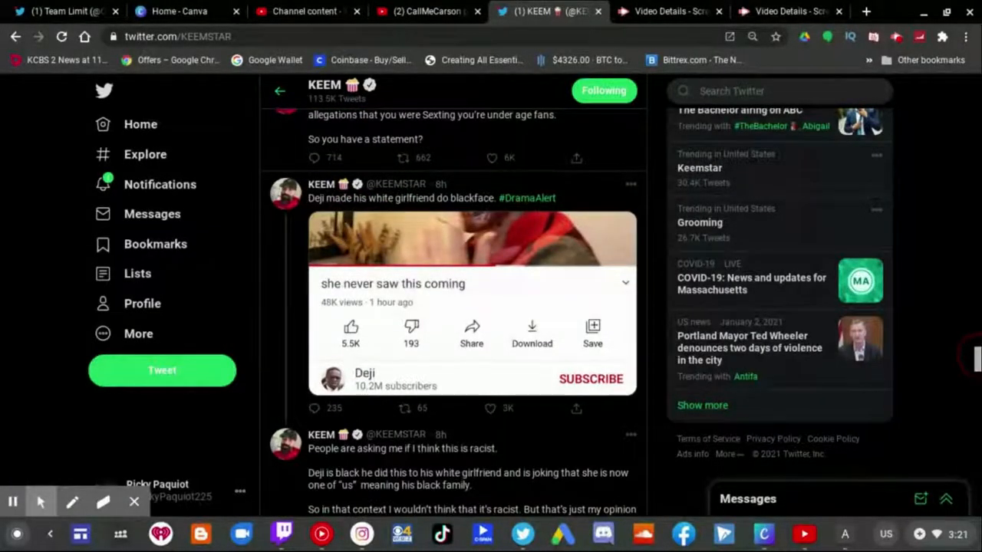
{"action": "scroll", "scroll_direction": "down", "scroll_amount": 3}
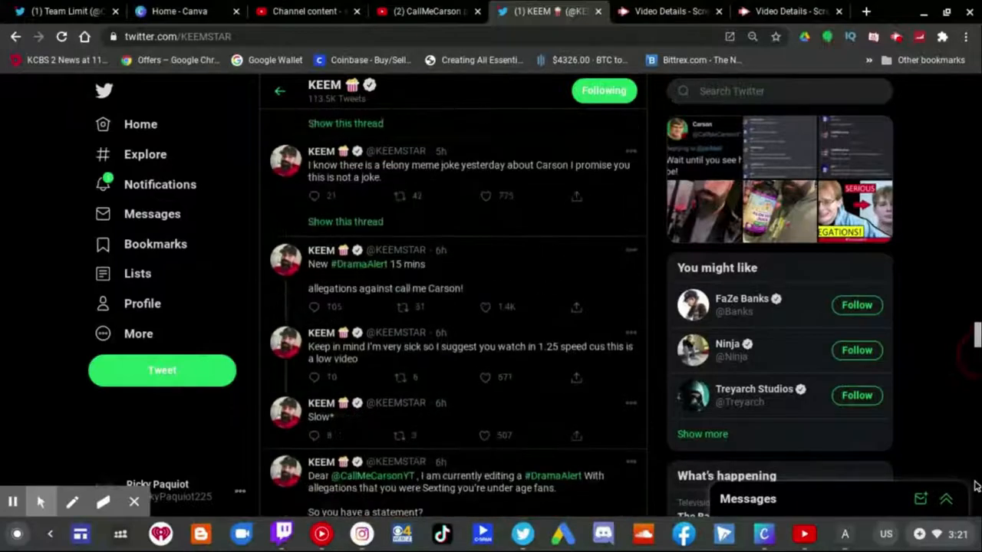
- Scroll Keemstar's timeline past the tommyinnit and goodguyfitz tweets to the 'You don't watch my show!' video
{"action": "scroll", "scroll_direction": "down", "scroll_amount": 3}
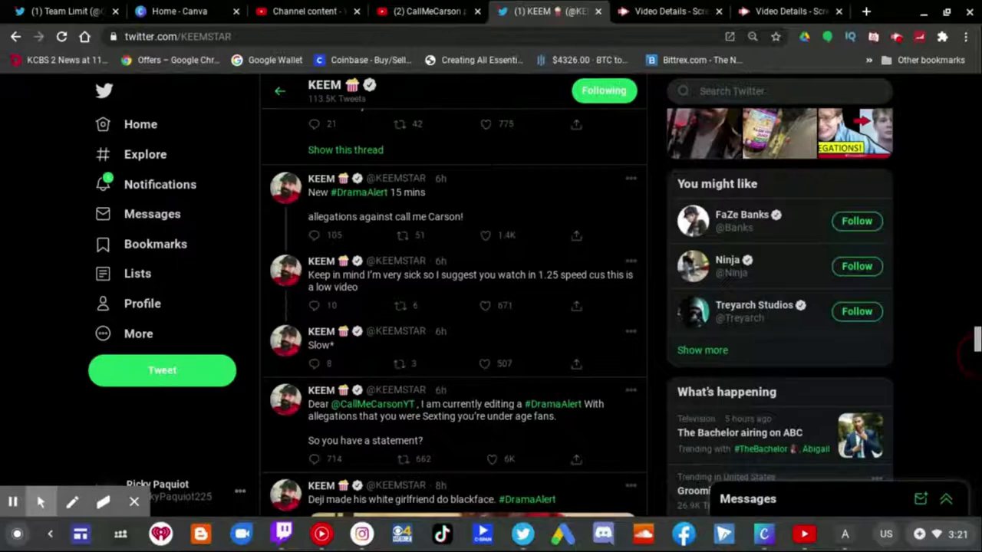
{"action": "scroll", "scroll_direction": "down", "scroll_amount": 3}
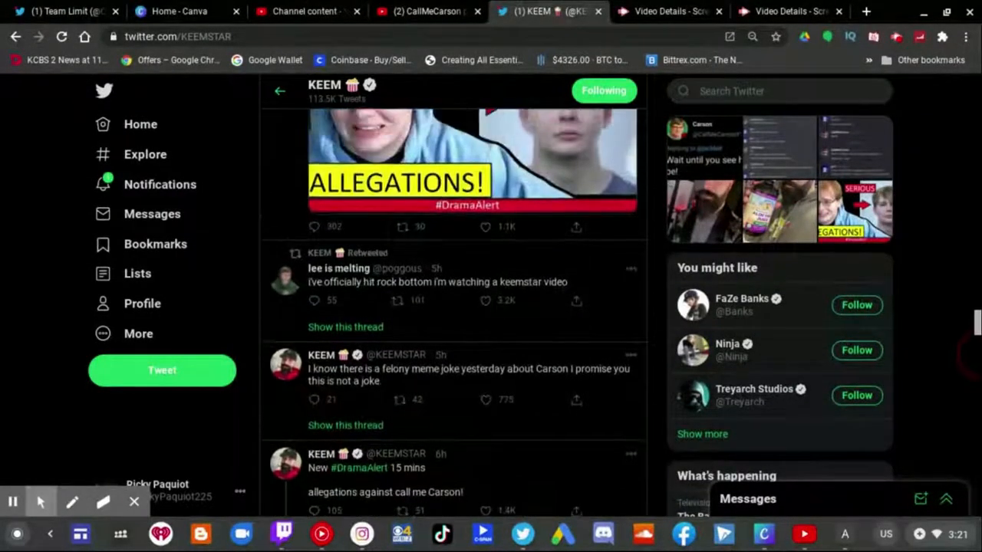
{"action": "scroll", "scroll_direction": "down", "scroll_amount": 3}
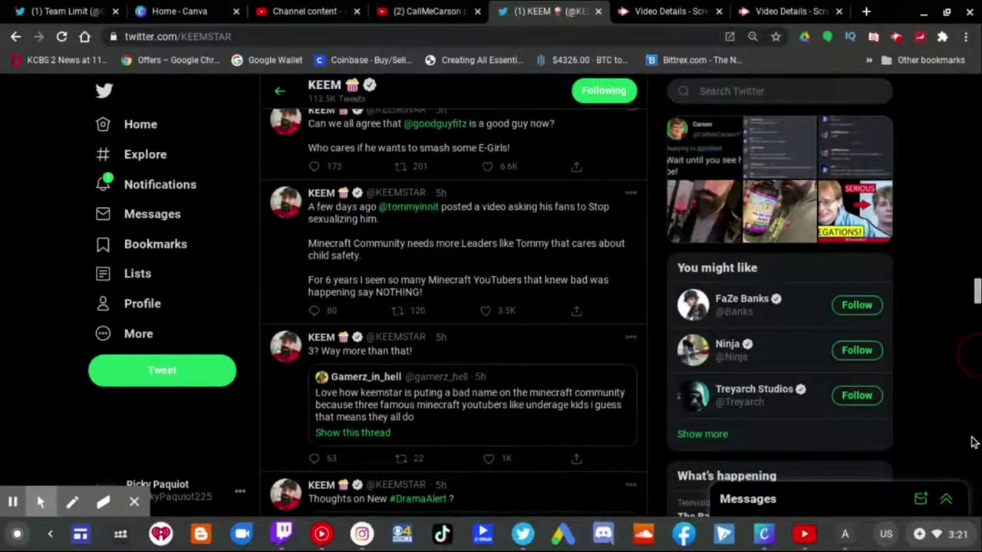
{"action": "scroll", "scroll_direction": "down", "scroll_amount": 3}
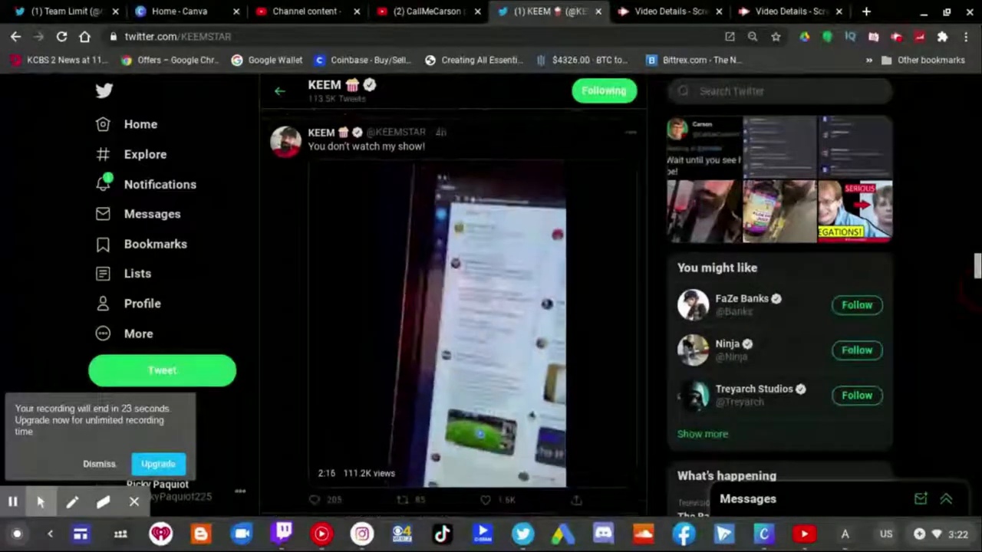
{"action": "scroll", "scroll_direction": "down", "scroll_amount": 3}
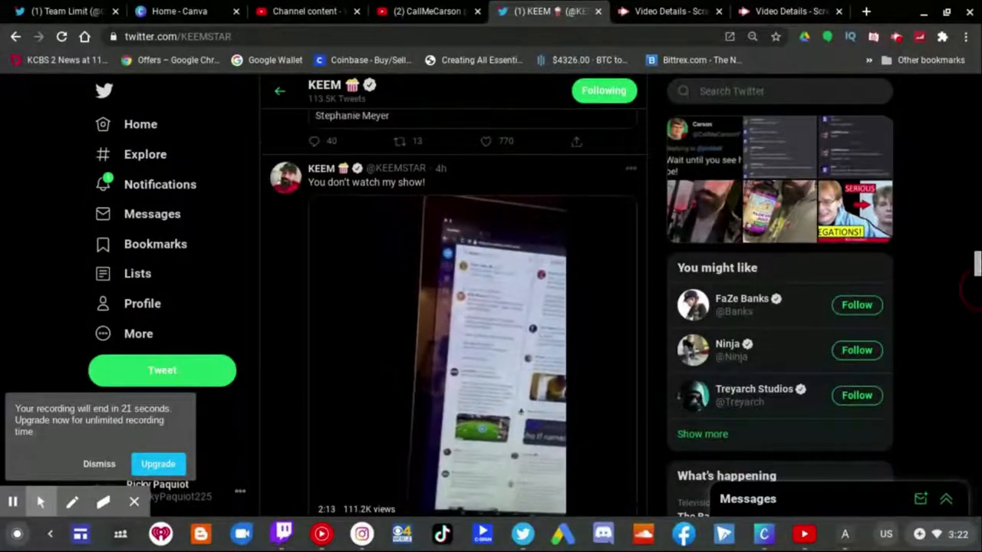